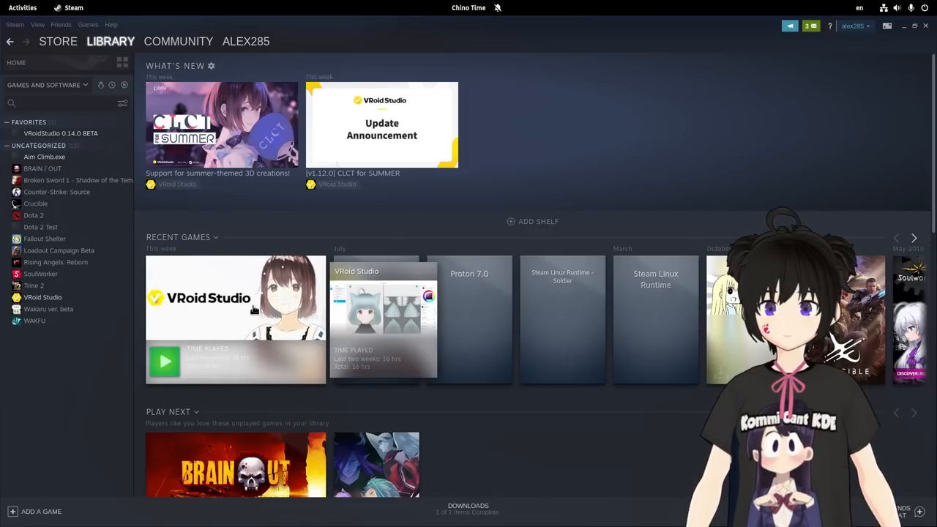
Open the VRoid Studio v1.12.0 'CLCT for SUMMER' announcement card in Steam's What's New.
left_click(381, 125)
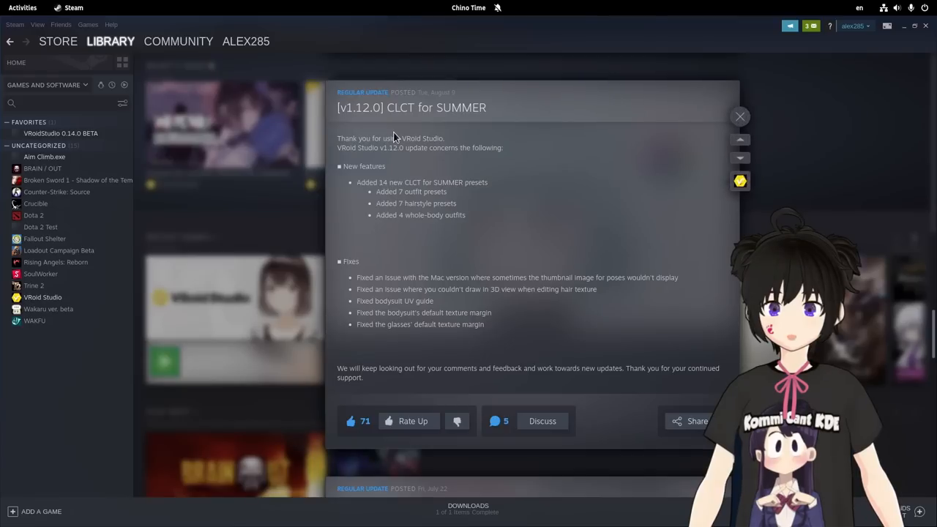
mouse_move(599, 224)
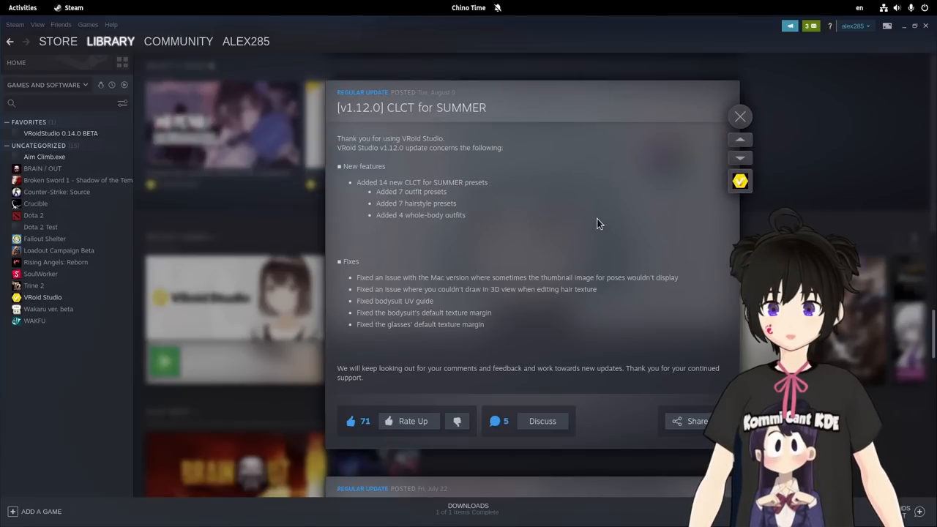
mouse_move(591, 214)
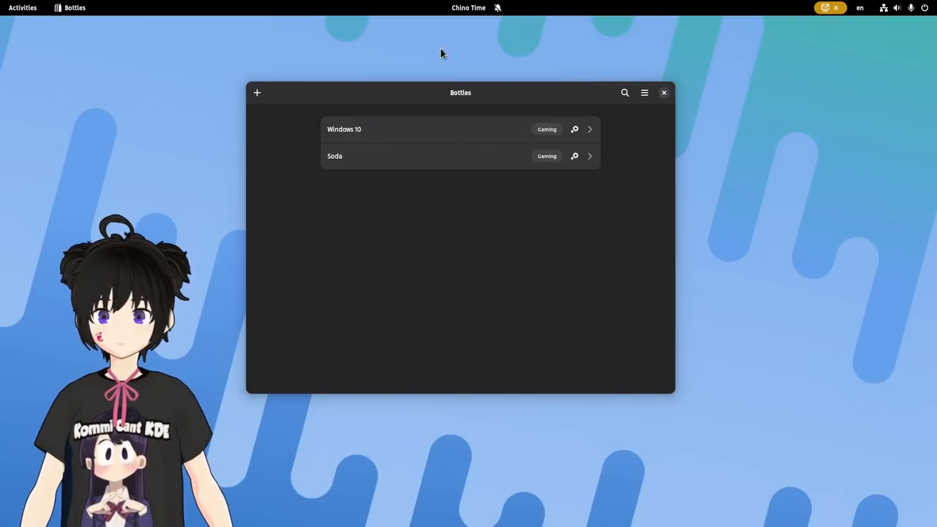
mouse_move(491, 288)
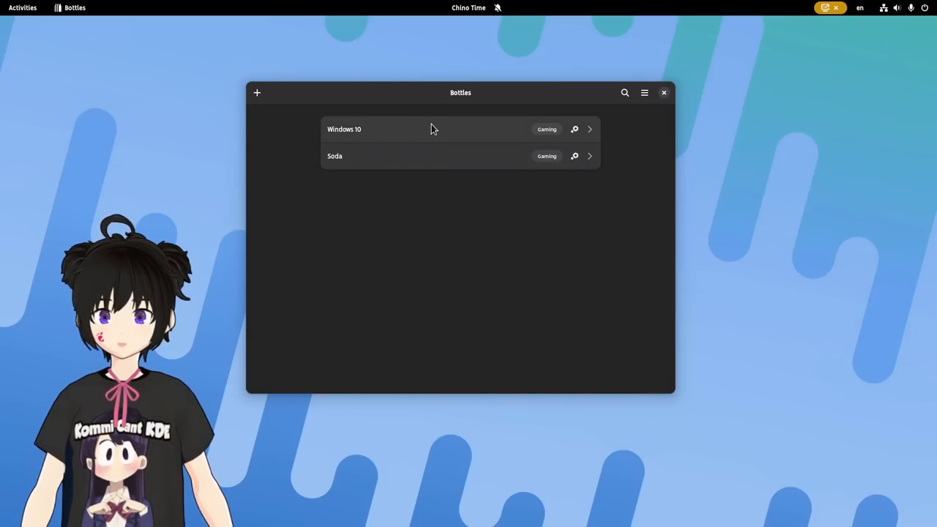
mouse_move(405, 159)
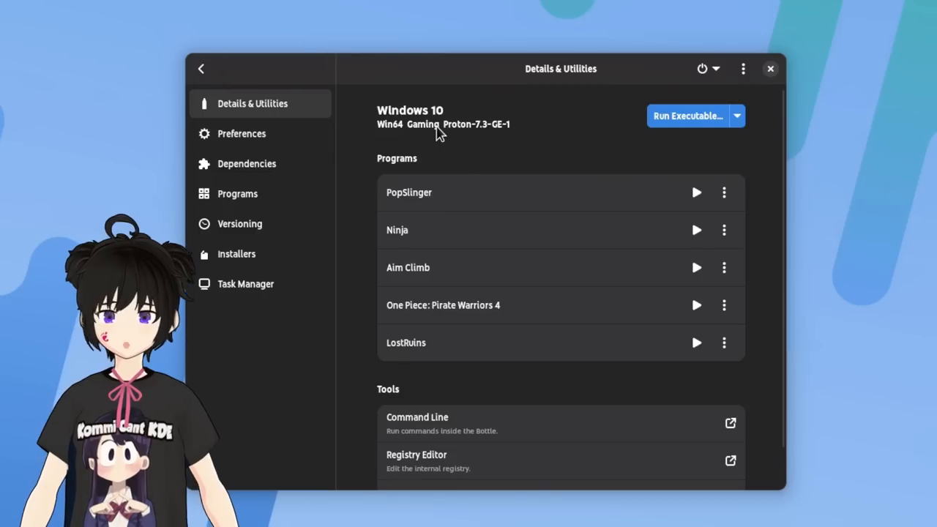
mouse_move(520, 271)
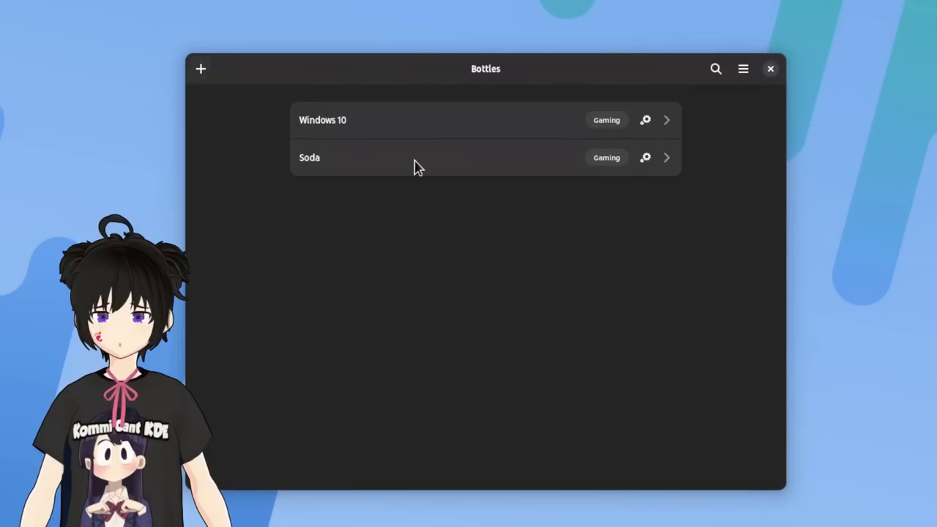
mouse_move(496, 229)
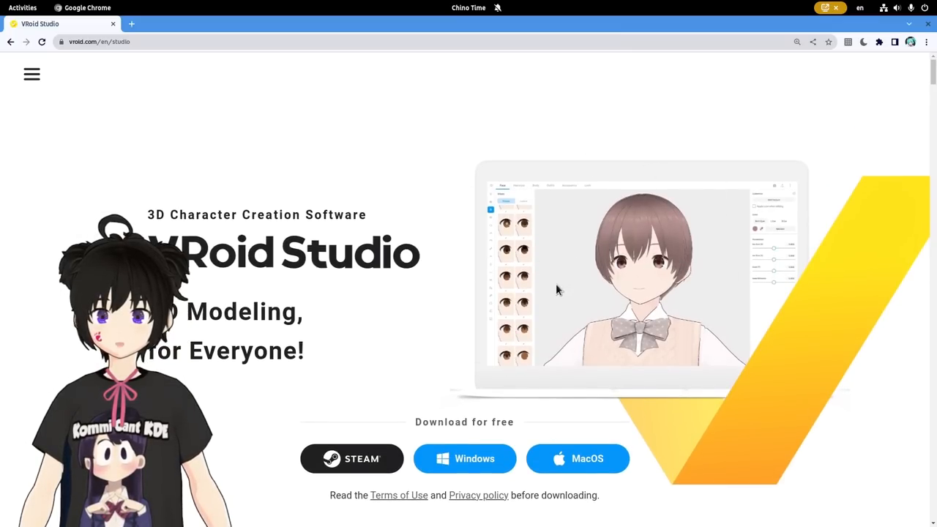
mouse_move(612, 262)
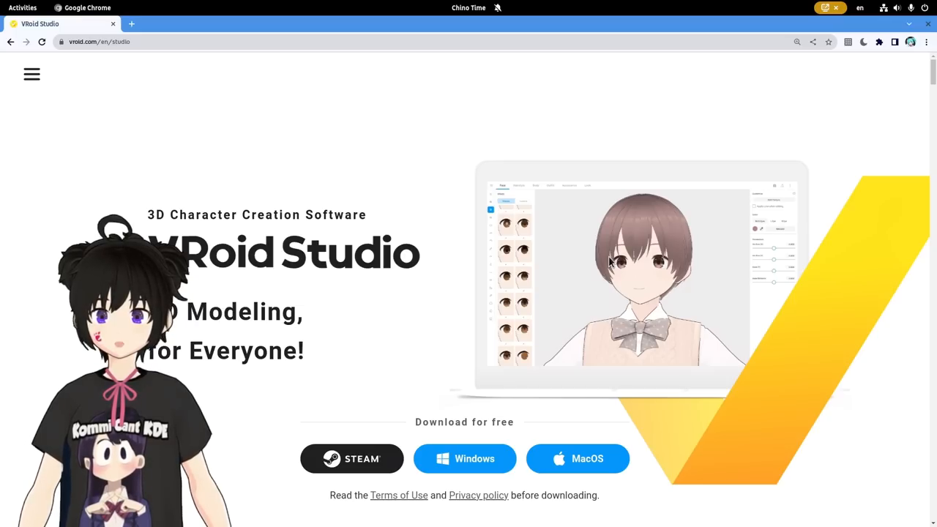
Download the Windows version of VRoid Studio from vroid.com/en/studio.
scroll("down", 3)
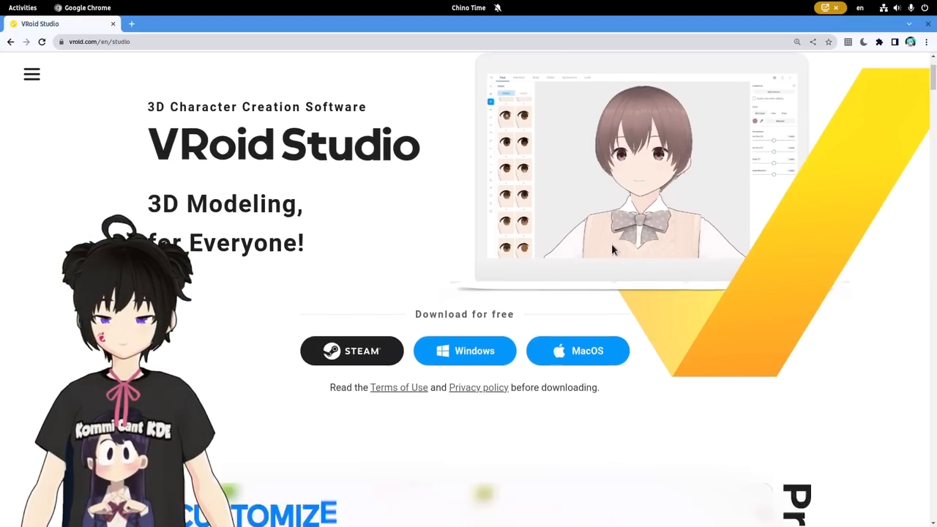
scroll("down", 3)
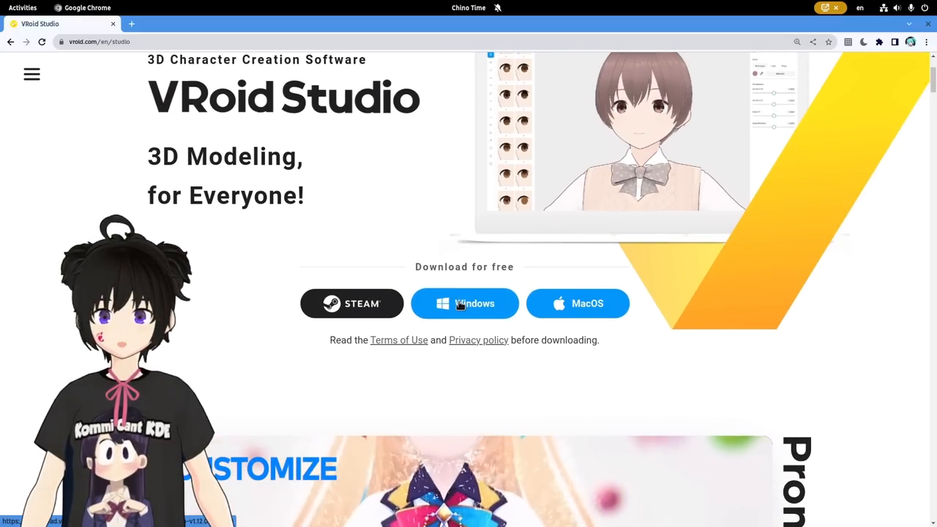
left_click(464, 303)
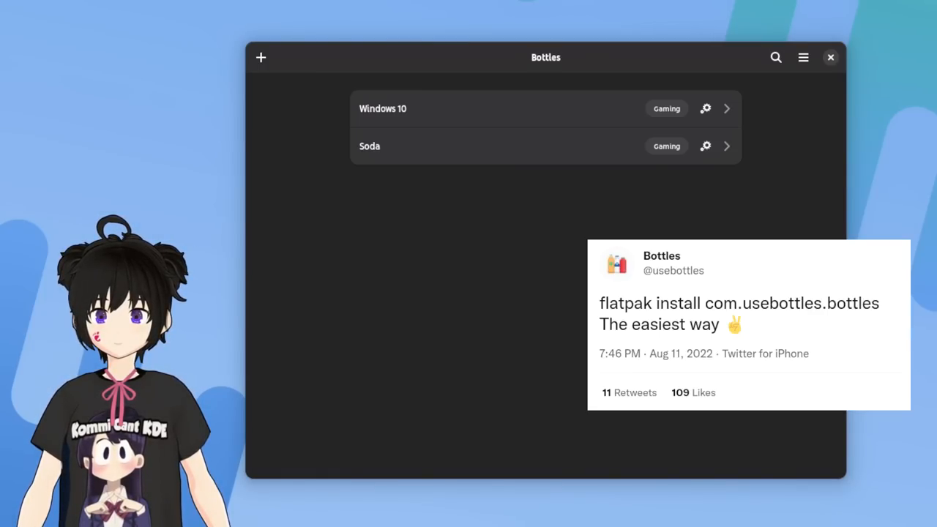
Create a bottle named 'VRoid' with the Application environment and dismiss the confirmation.
left_click(261, 57)
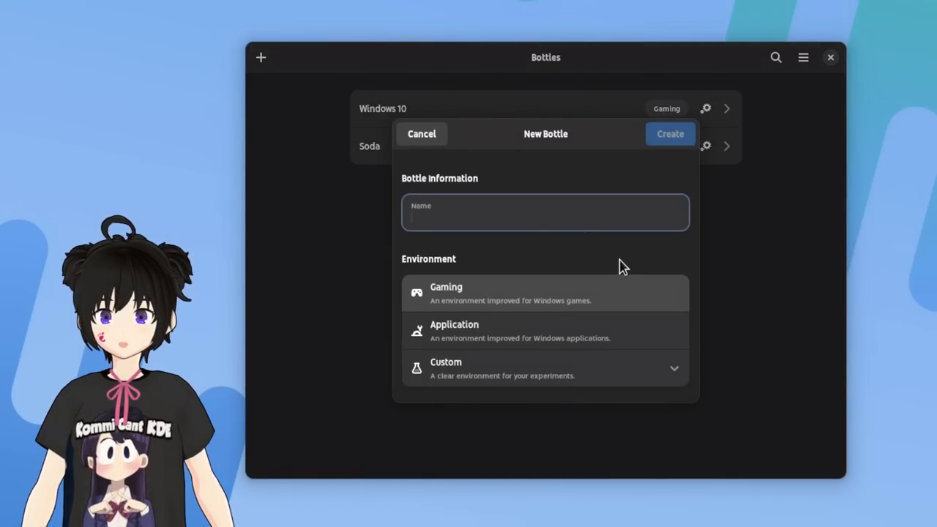
type("VRoi")
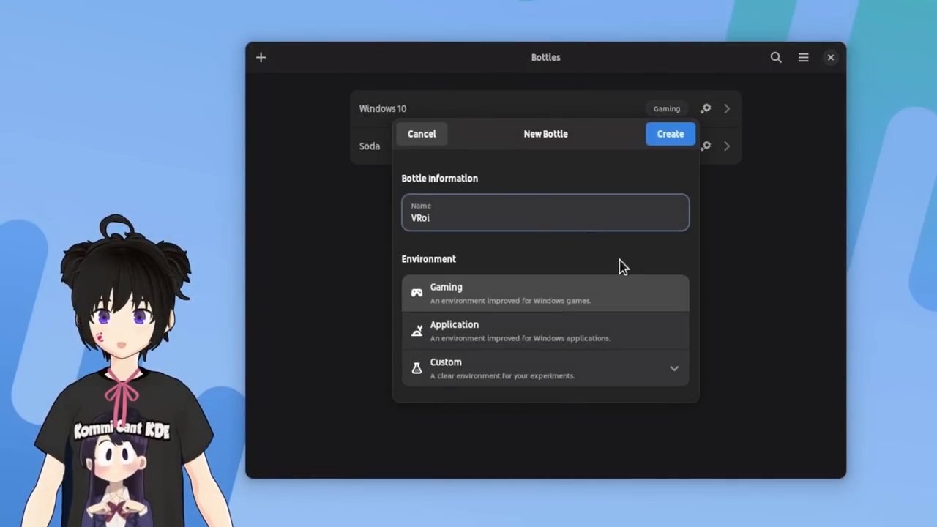
type("d")
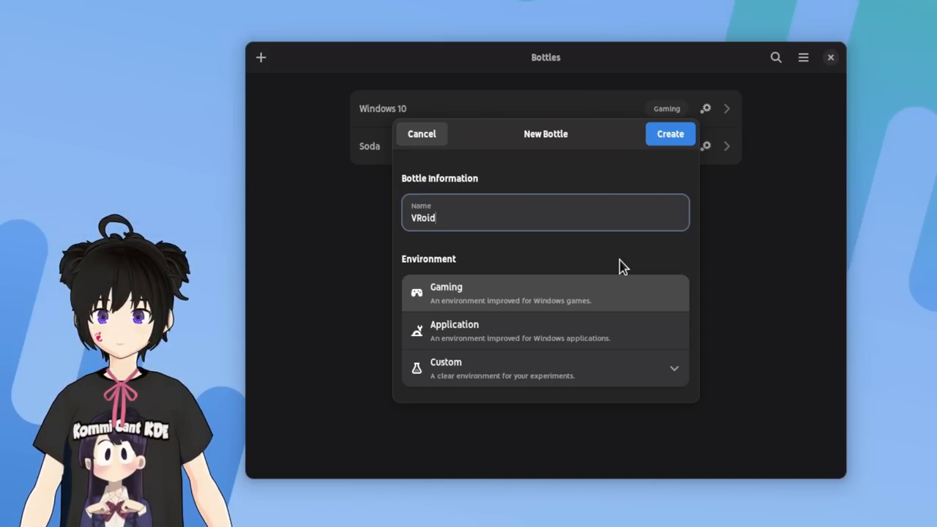
mouse_move(586, 333)
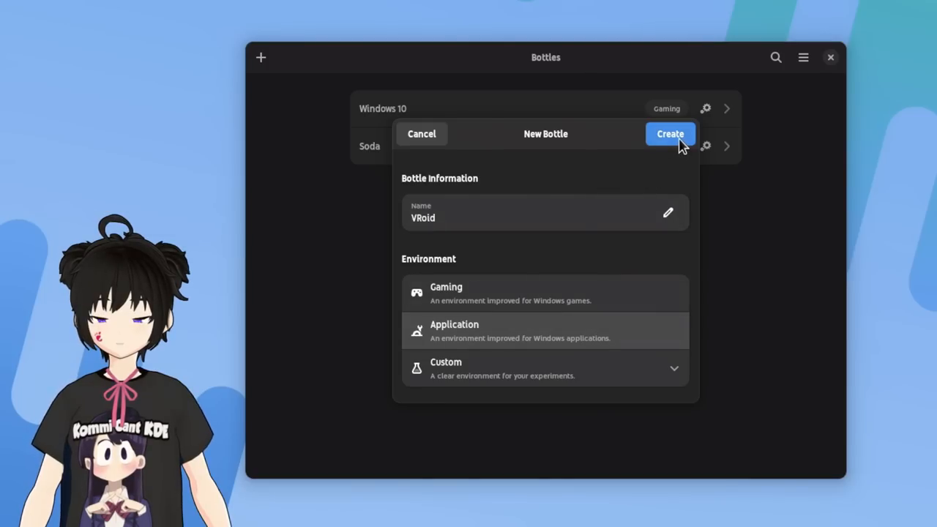
left_click(669, 134)
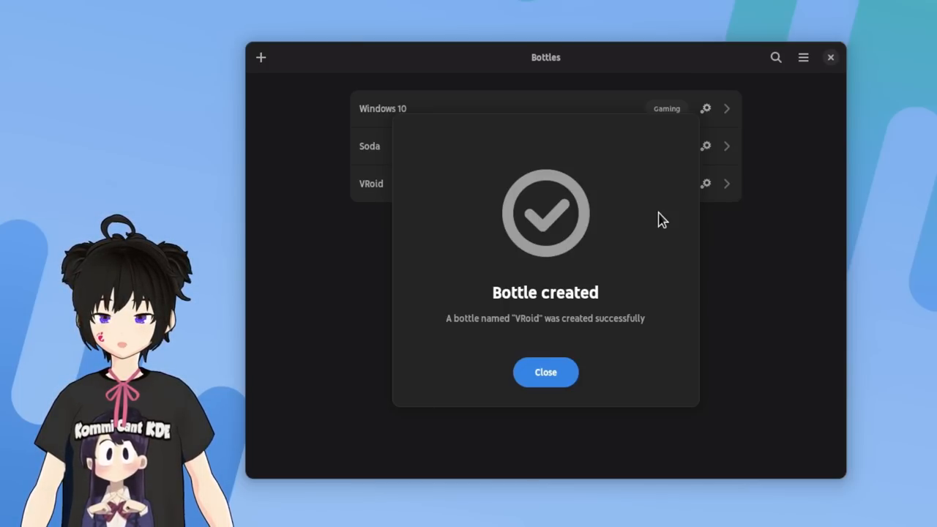
left_click(546, 372)
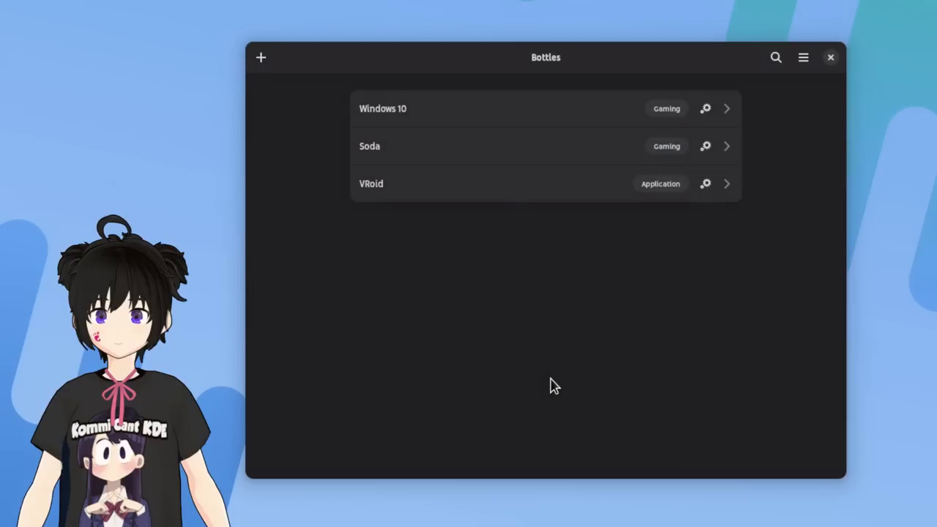
mouse_move(512, 176)
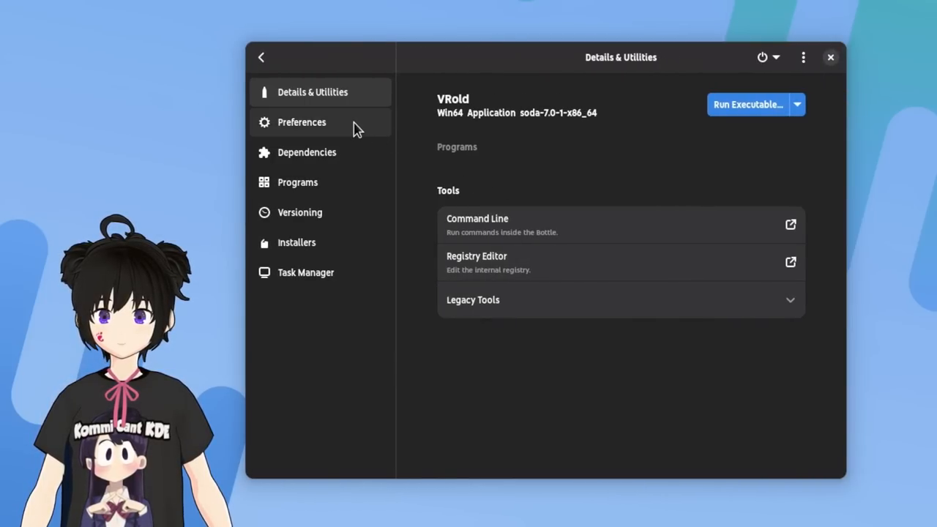
Set the VRoid bottle's runner to GE-Proton7-28, accepting the Proton disclaimer.
left_click(302, 122)
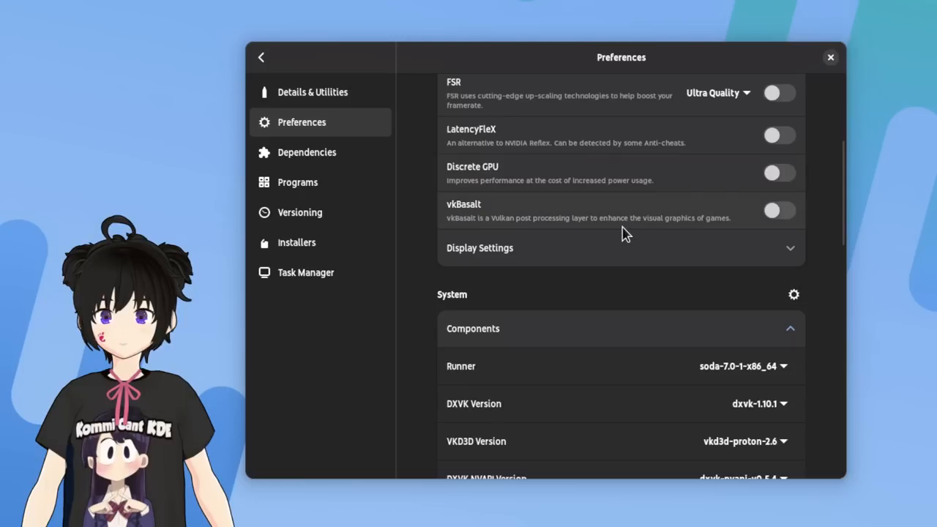
scroll("down", 3)
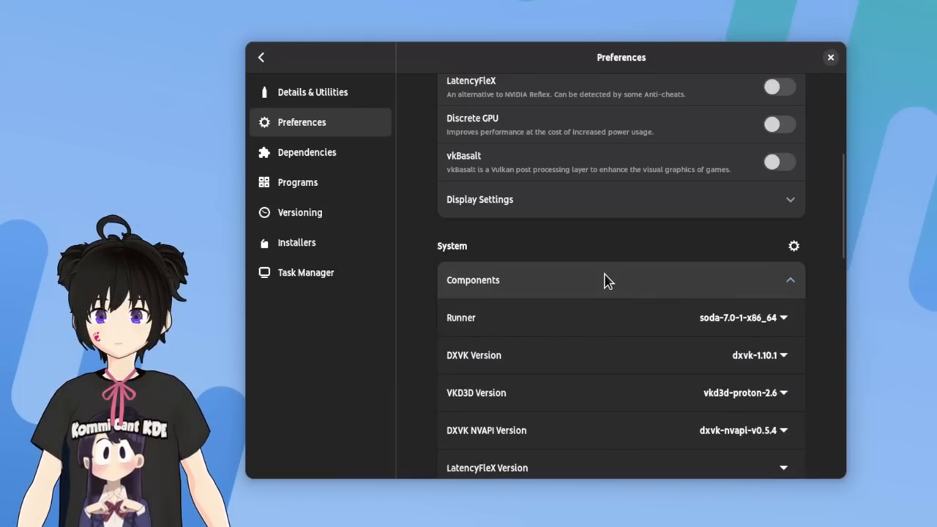
mouse_move(728, 332)
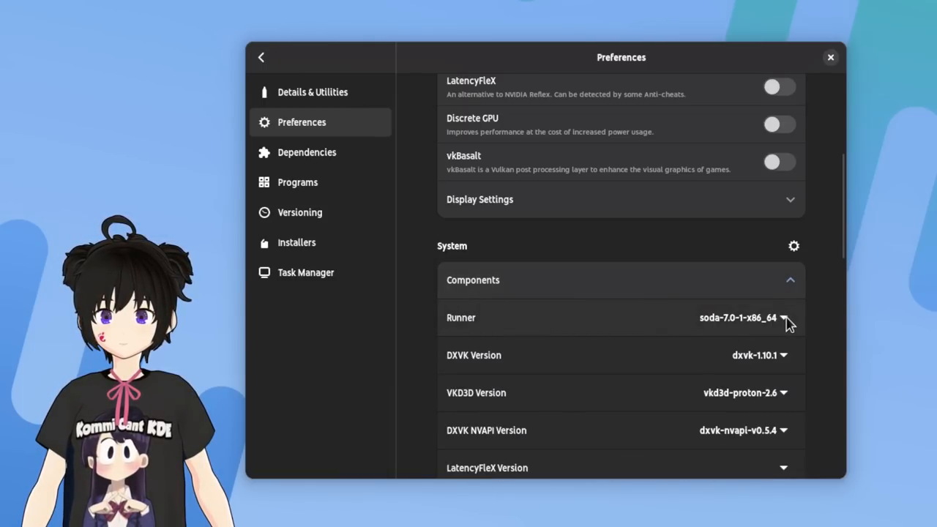
left_click(784, 318)
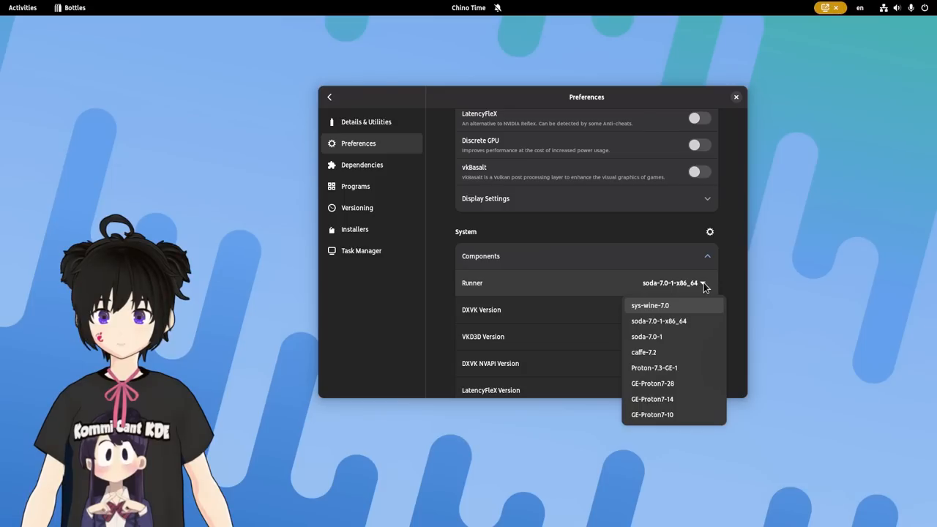
mouse_move(681, 384)
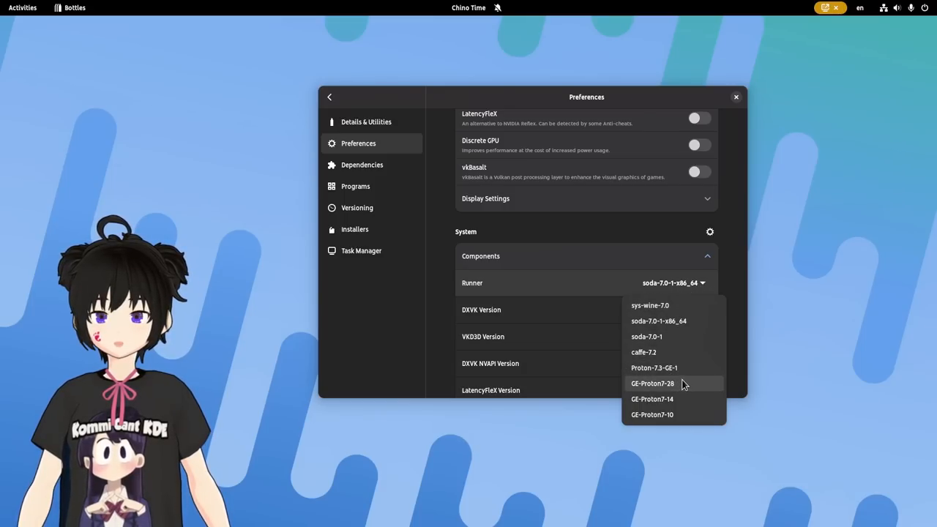
left_click(652, 382)
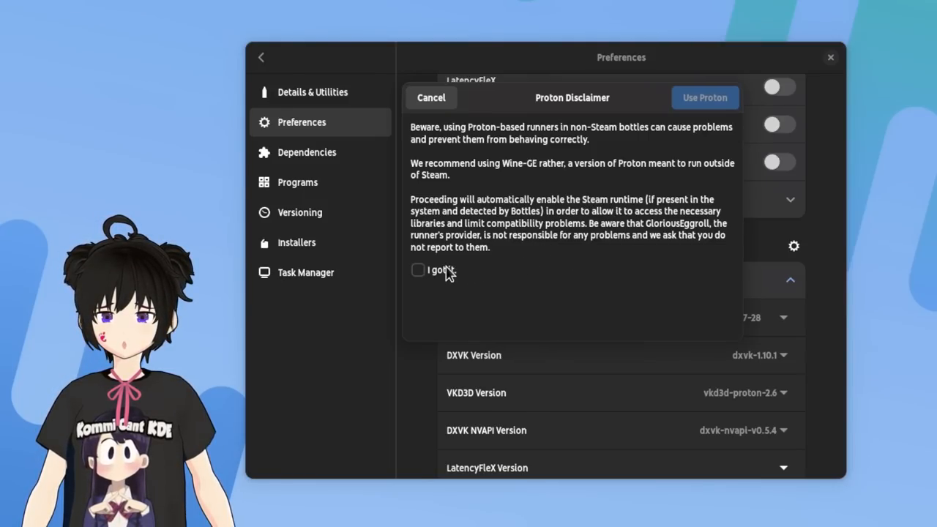
left_click(418, 270)
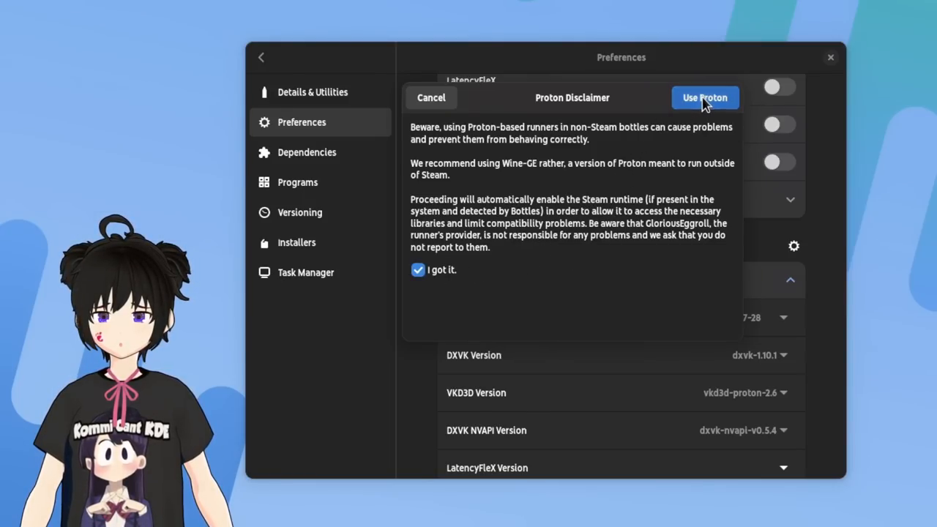
left_click(704, 98)
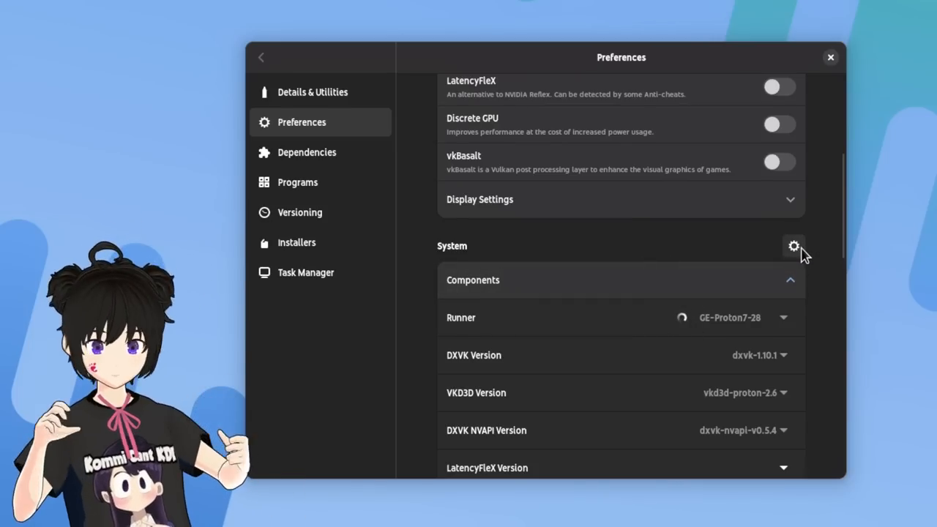
left_click(793, 246)
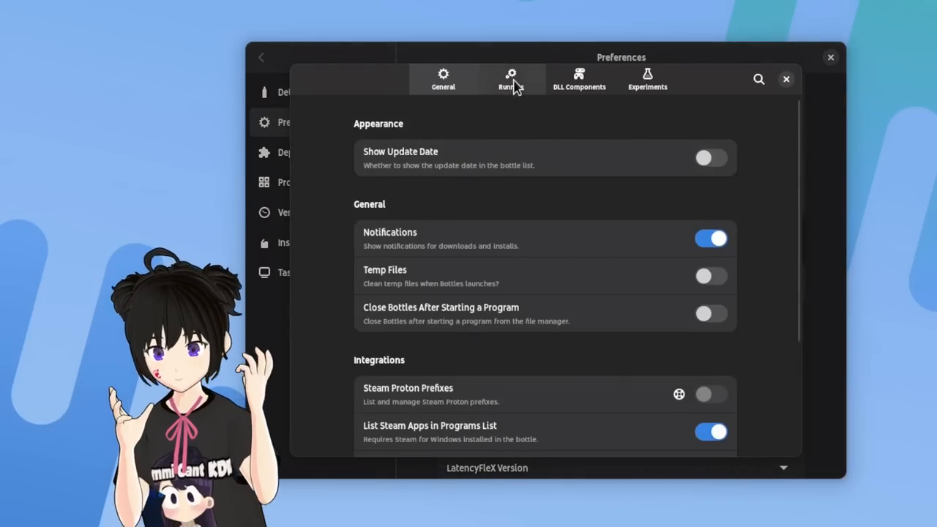
left_click(511, 79)
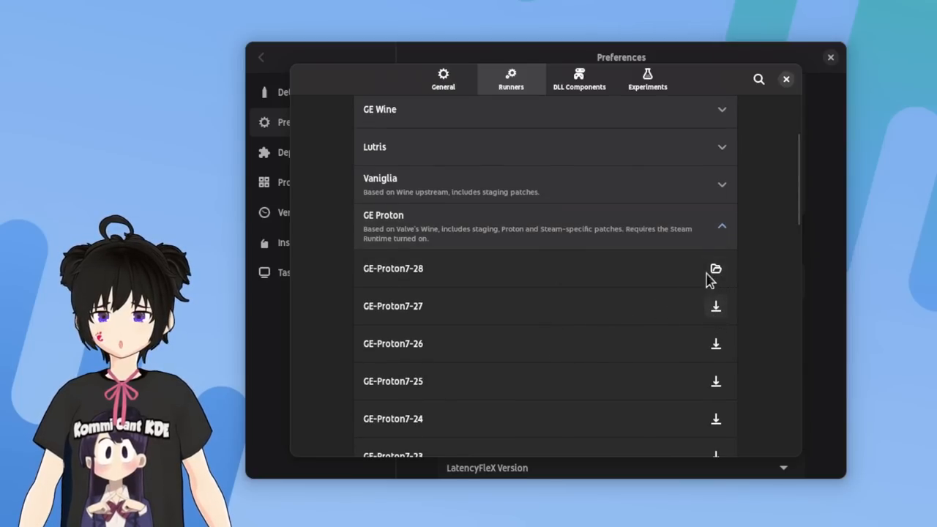
mouse_move(783, 197)
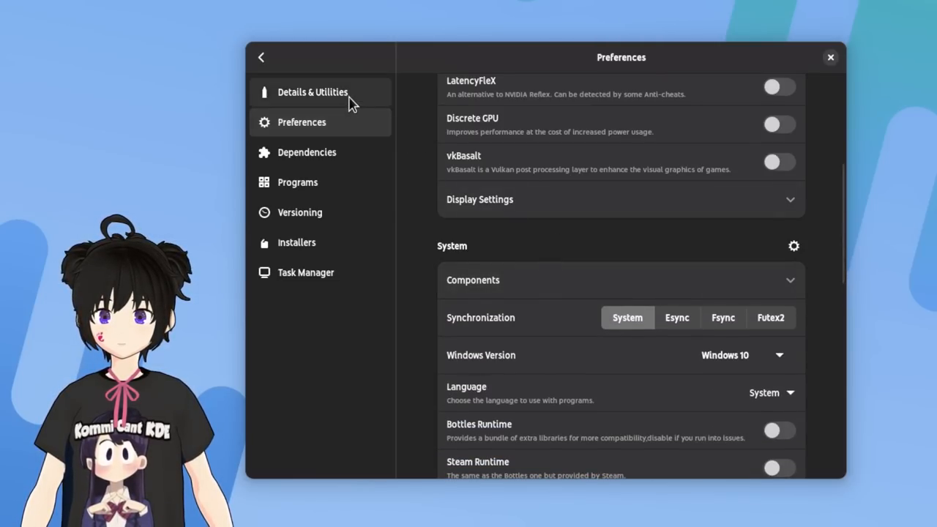
Run the VRoid Studio setup executable from the VRoid bottle's Details & Utilities page.
left_click(312, 91)
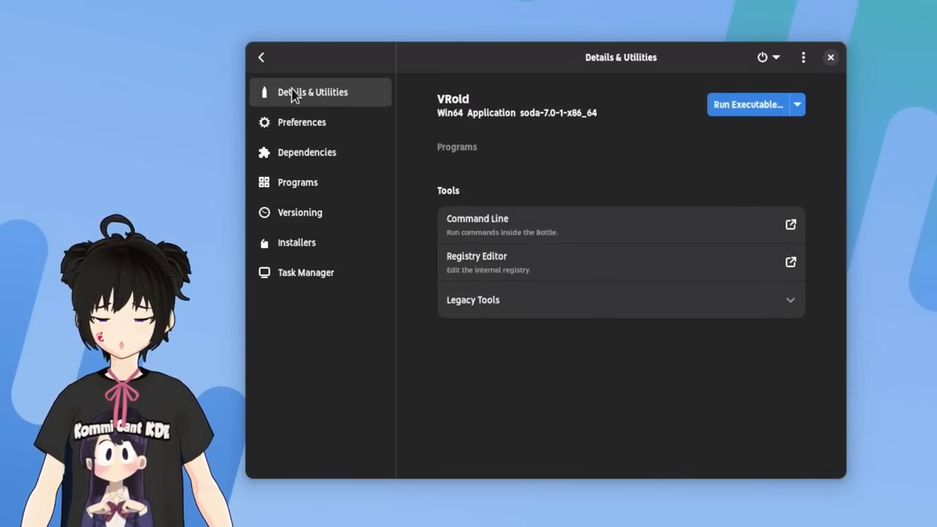
left_click(260, 57)
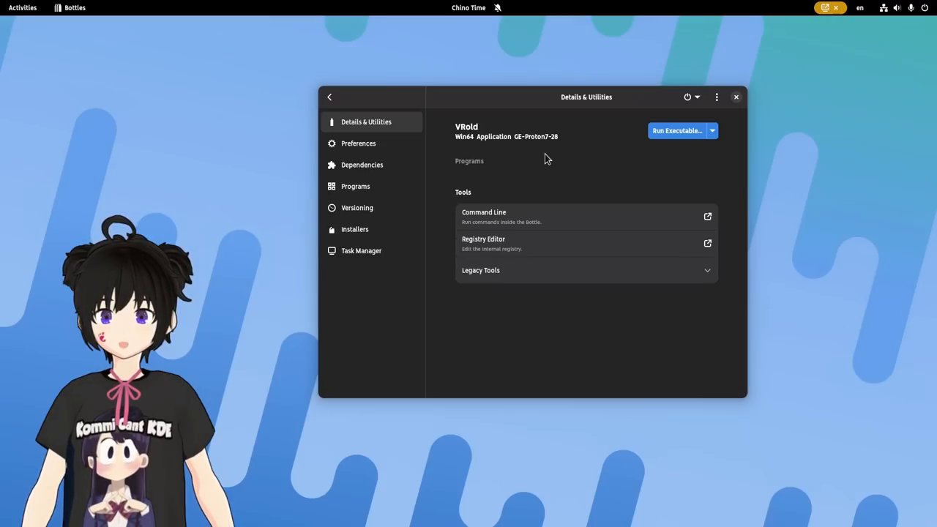
mouse_move(667, 142)
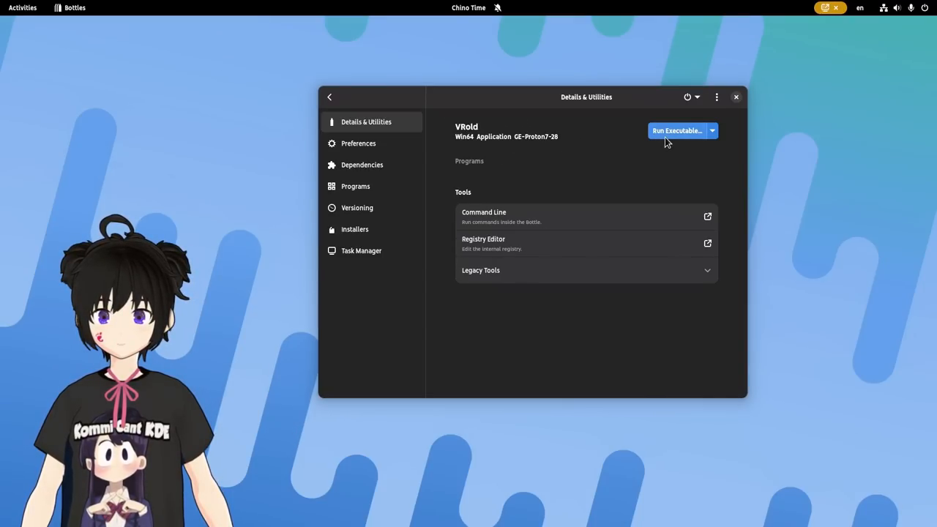
left_click(677, 130)
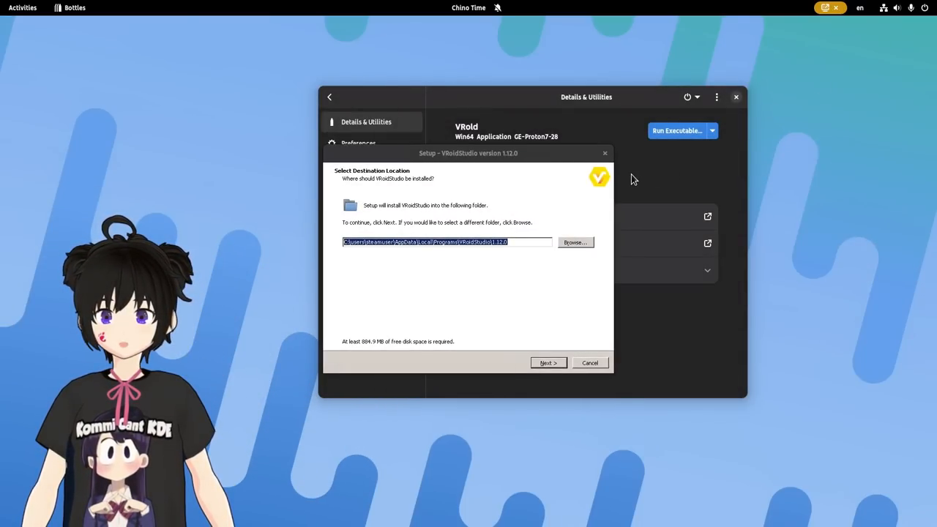
Install VRoid Studio to the default folder with a desktop shortcut, finishing without launching.
left_click(548, 363)
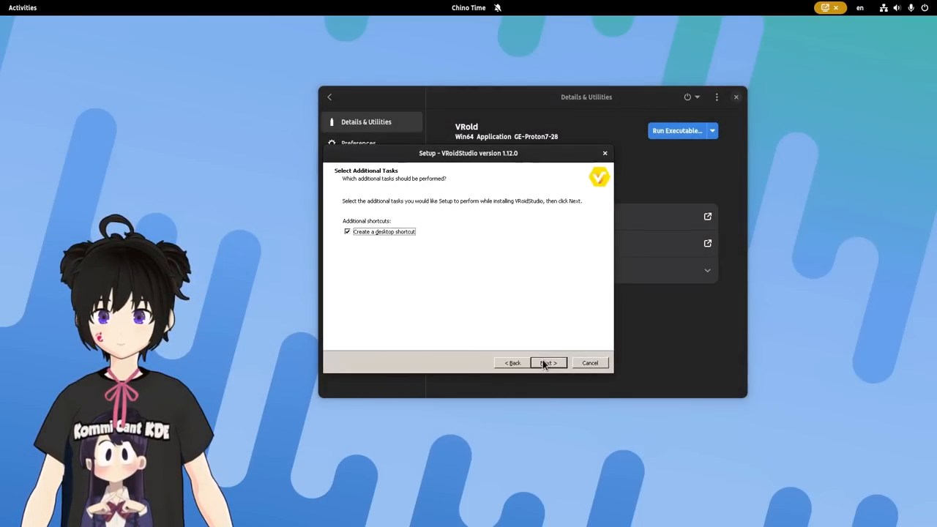
left_click(547, 363)
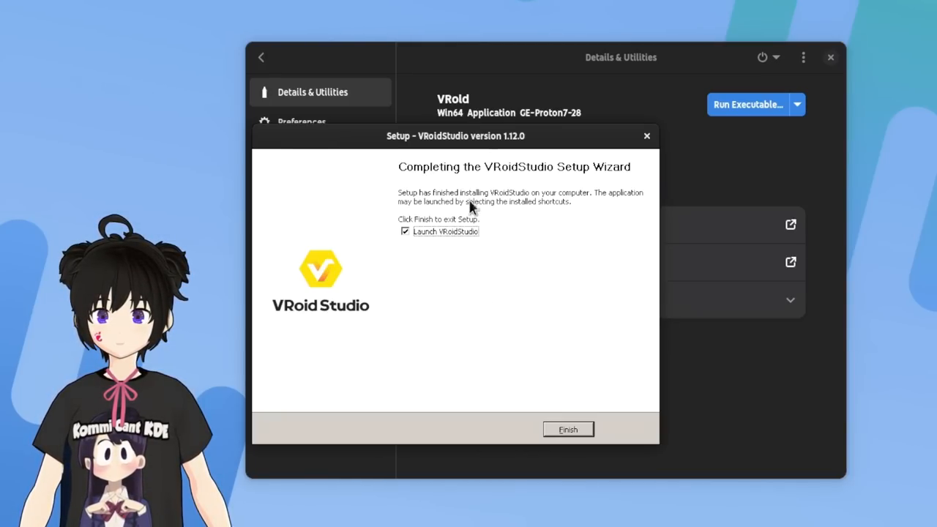
mouse_move(445, 236)
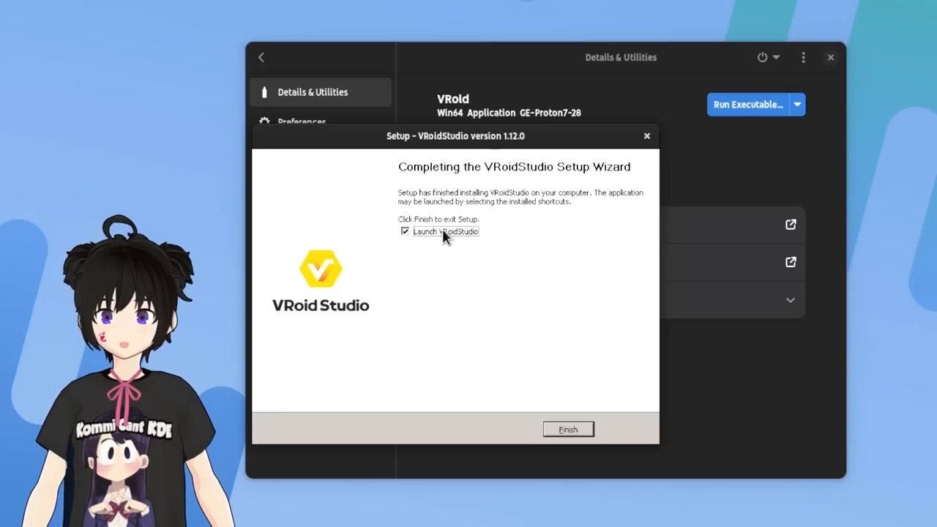
left_click(405, 232)
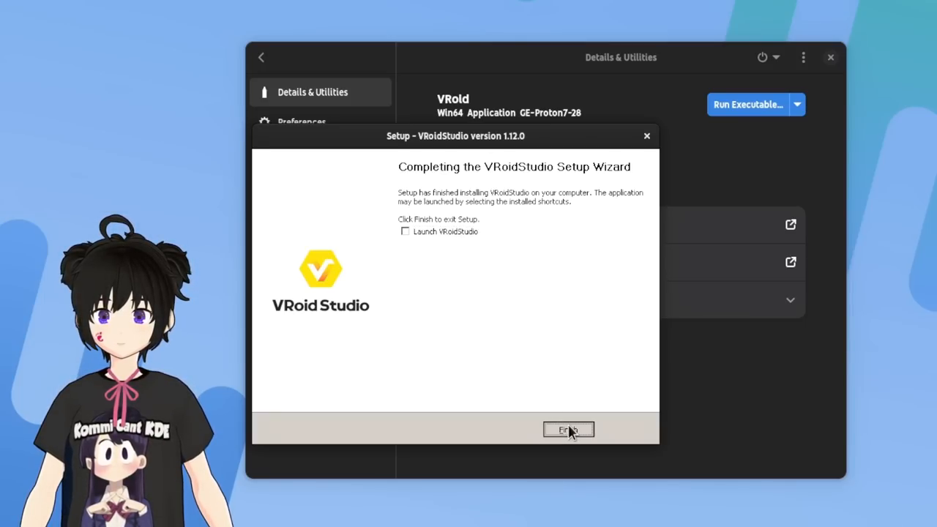
left_click(568, 430)
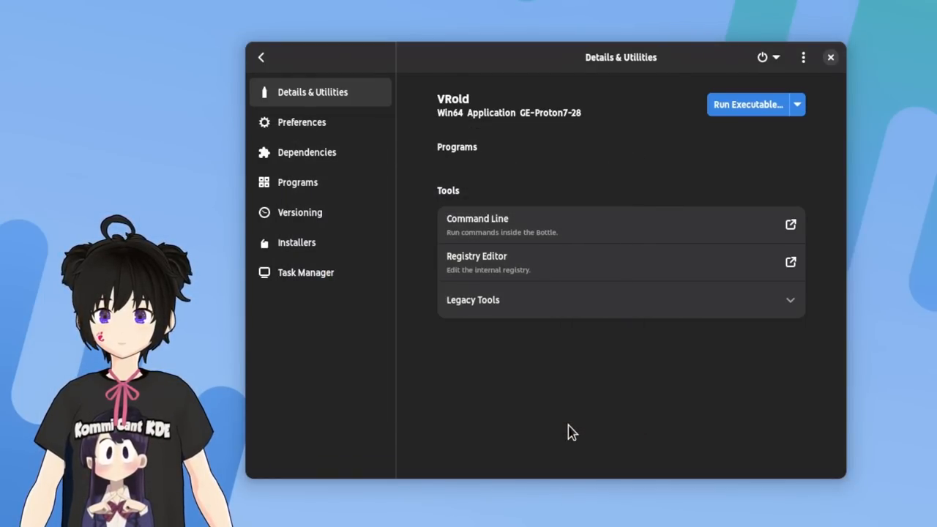
mouse_move(575, 139)
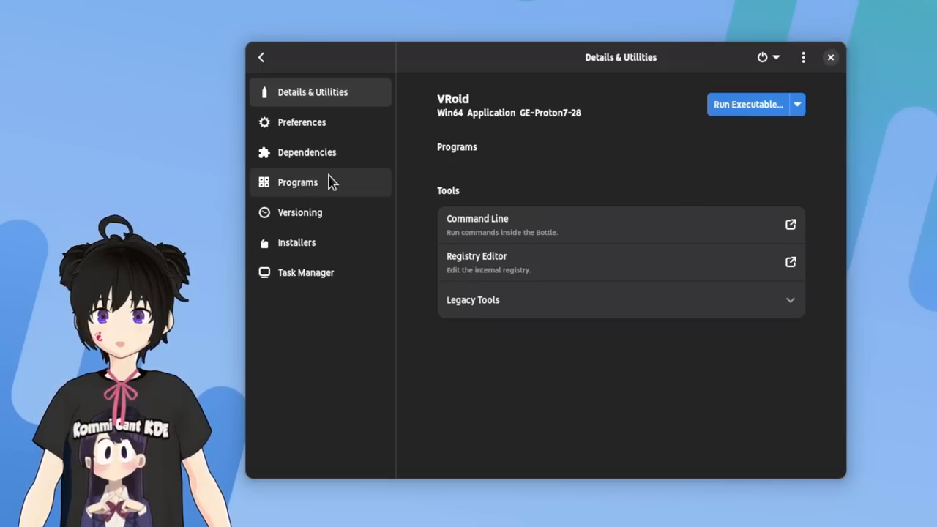
Launch VRoidStudio from the bottle's Programs, agree to the terms and skip the welcome.
left_click(297, 181)
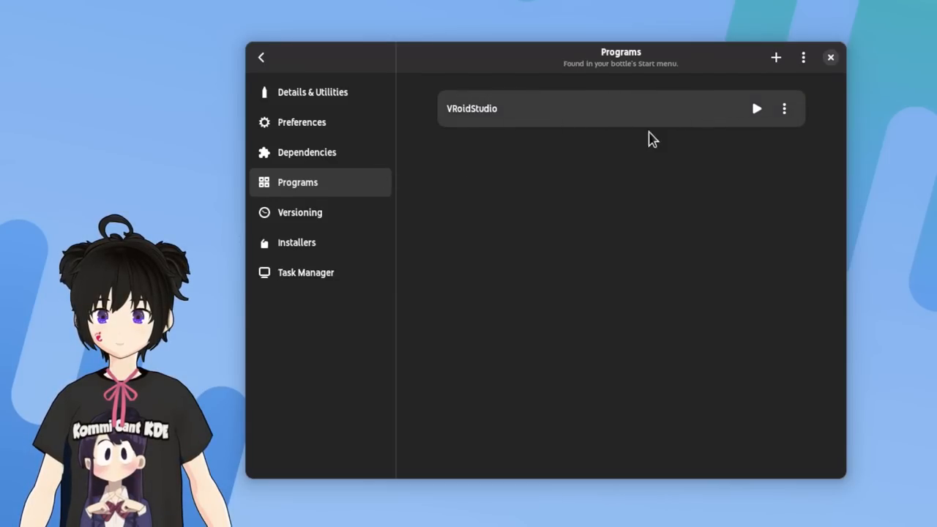
mouse_move(784, 109)
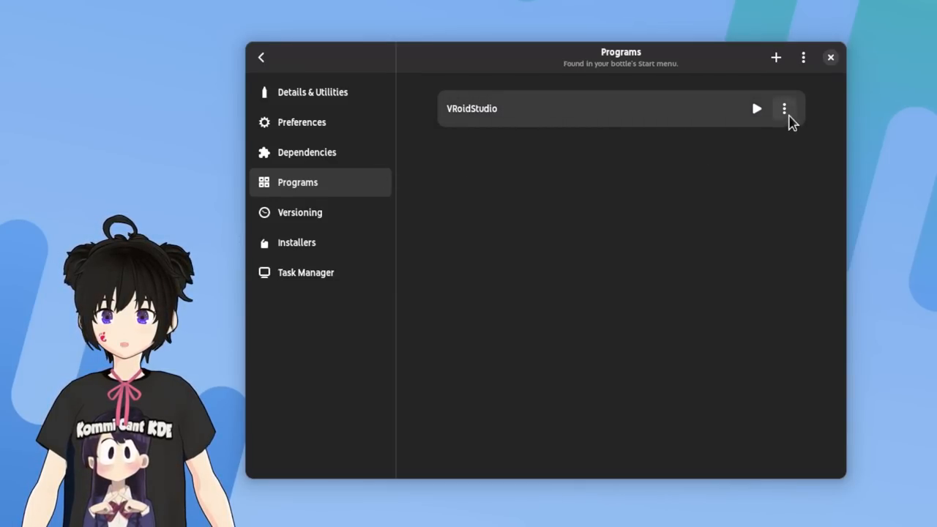
left_click(784, 108)
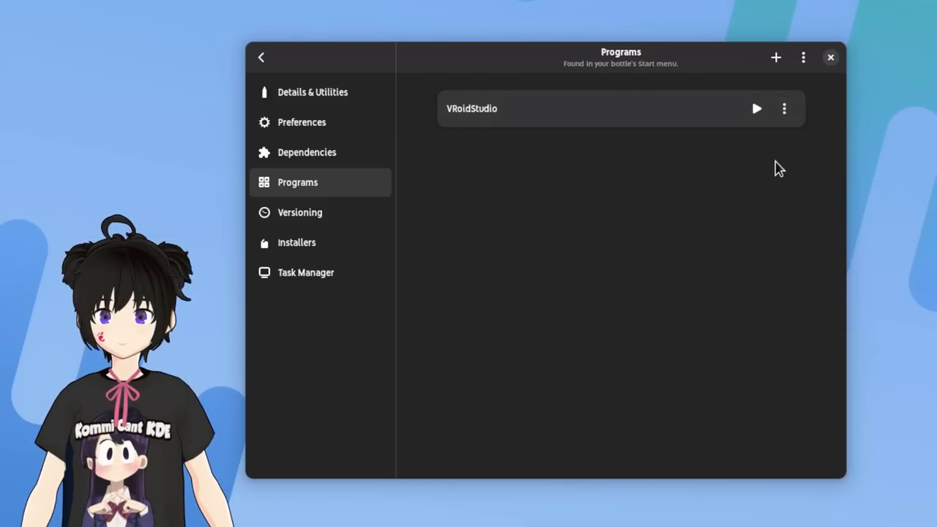
left_click(756, 108)
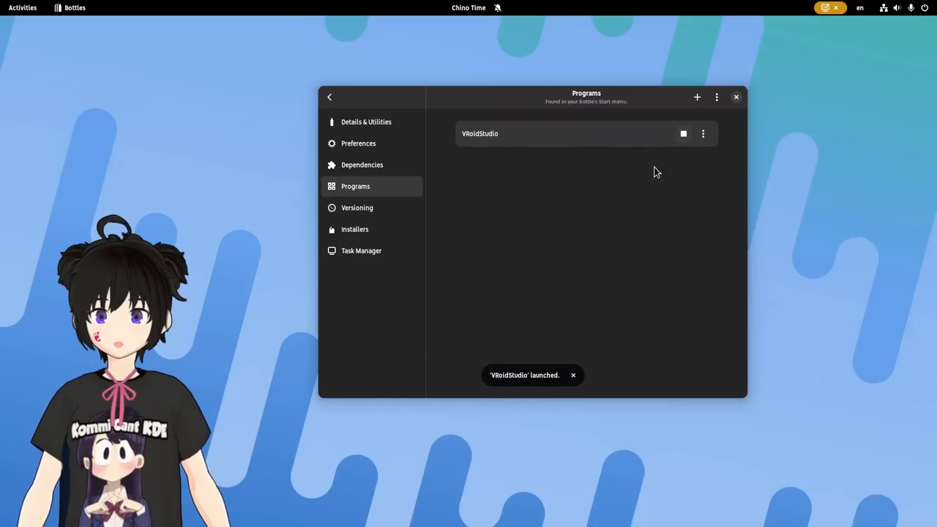
mouse_move(614, 230)
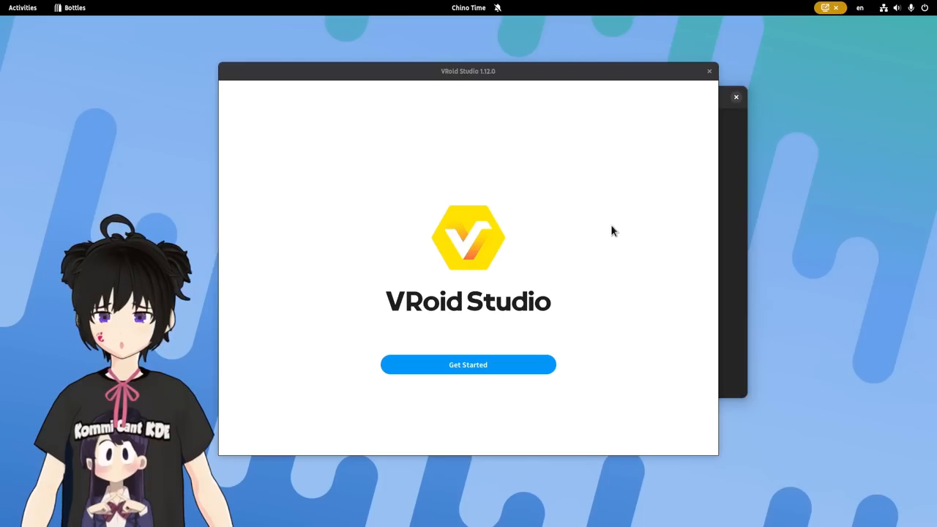
left_click(468, 364)
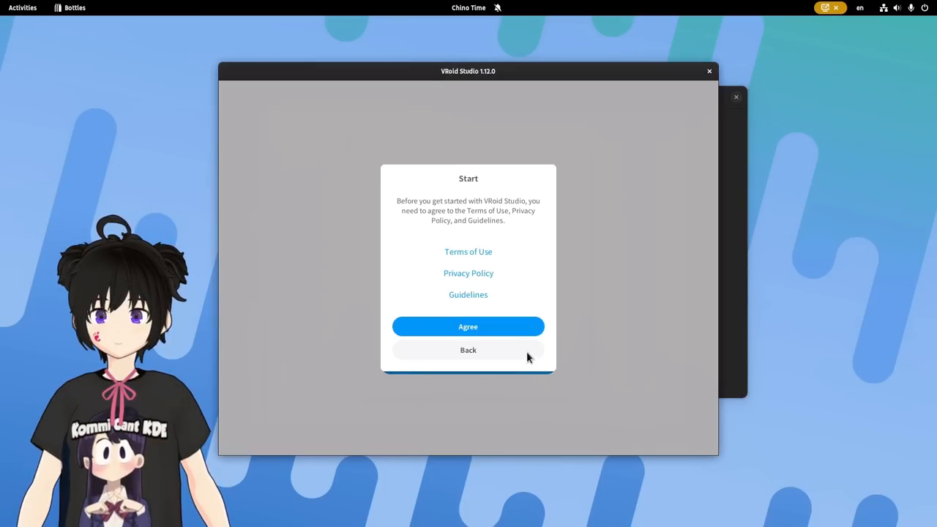
left_click(468, 326)
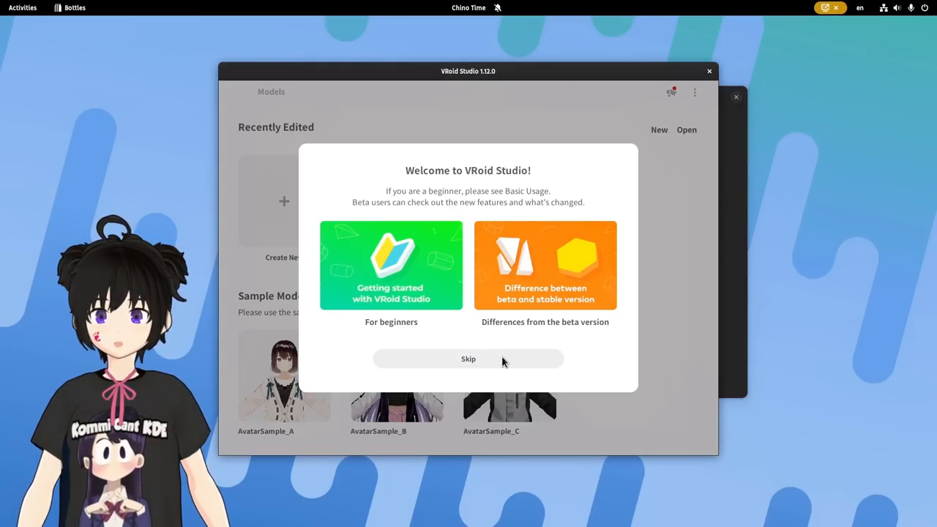
left_click(468, 358)
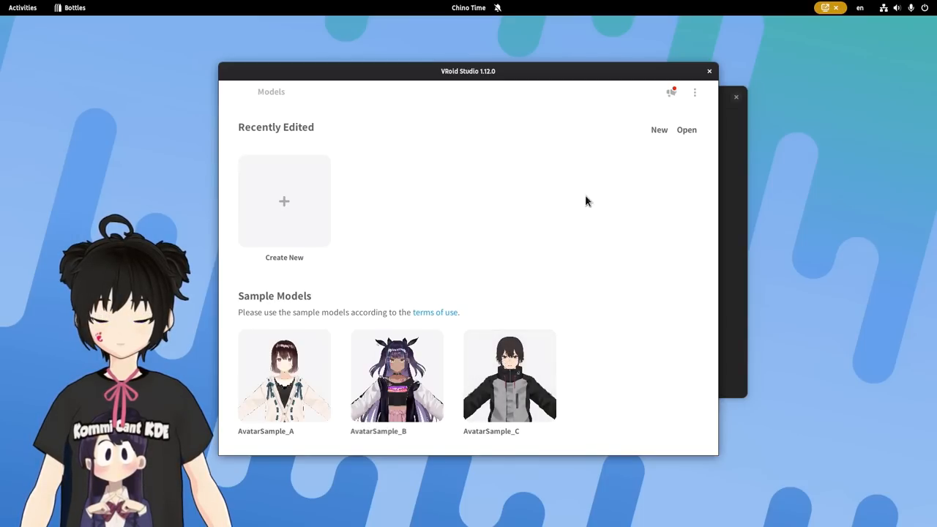
In VRoid Studio settings, choose the Dark theme and High 3D preview quality.
left_click(694, 92)
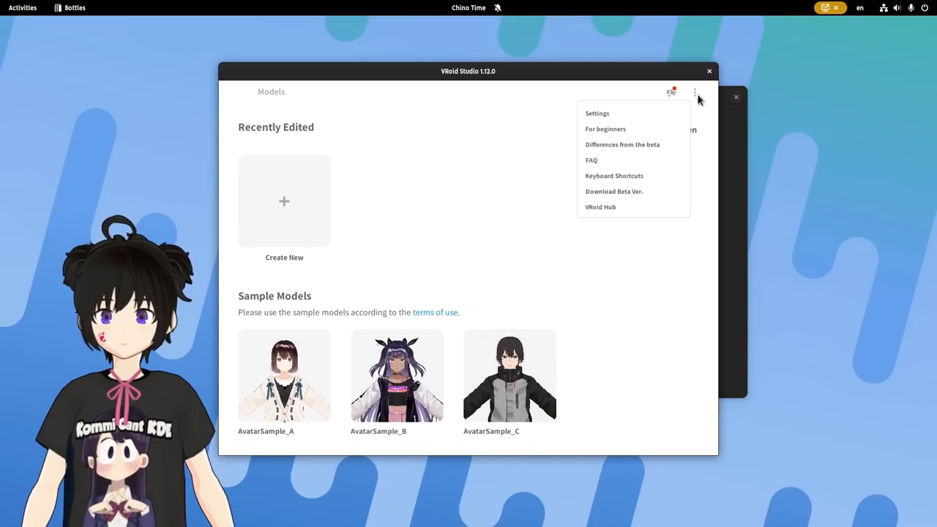
mouse_move(666, 129)
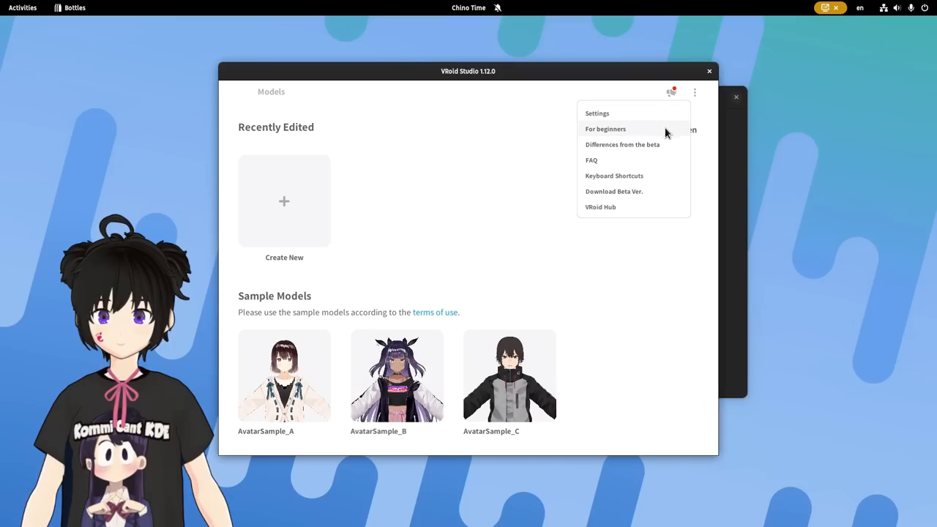
left_click(596, 112)
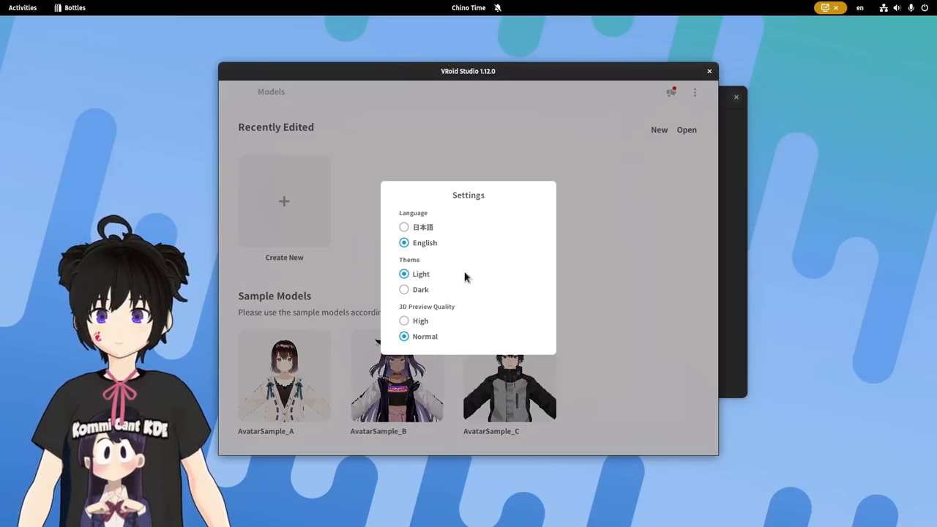
left_click(404, 289)
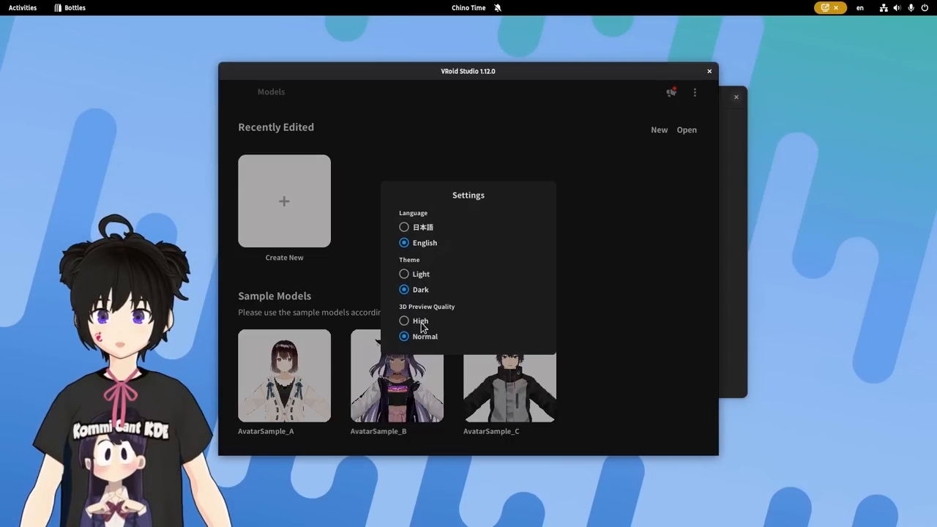
left_click(403, 321)
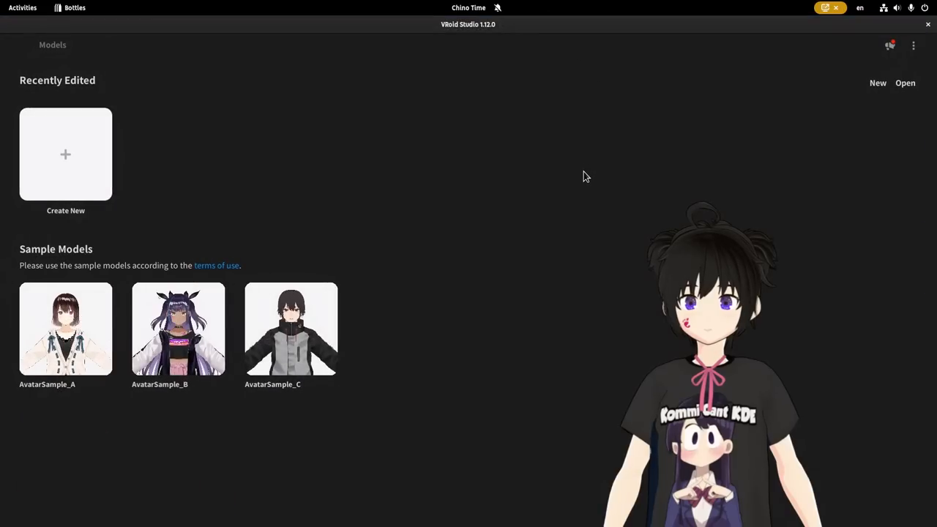
mouse_move(61, 146)
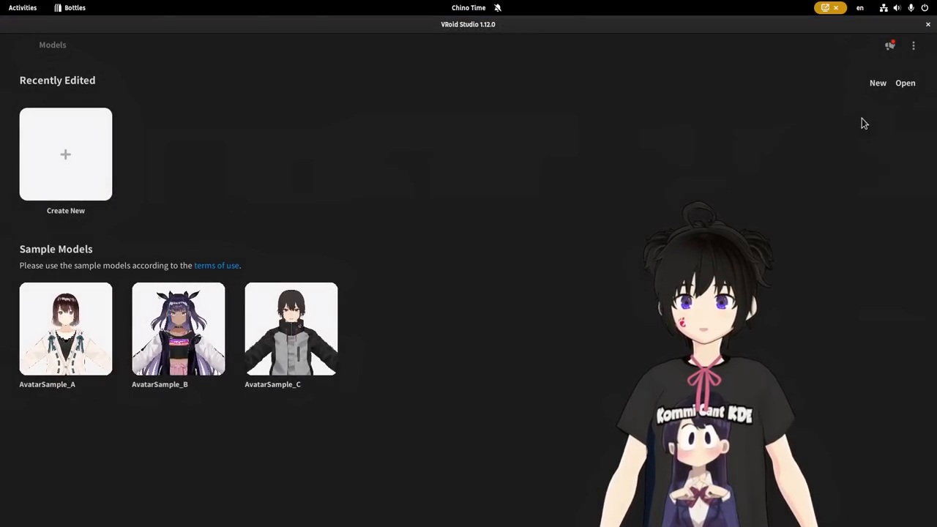
Open Model_One.vroid from the VRoid Video folder in the home directory.
left_click(905, 83)
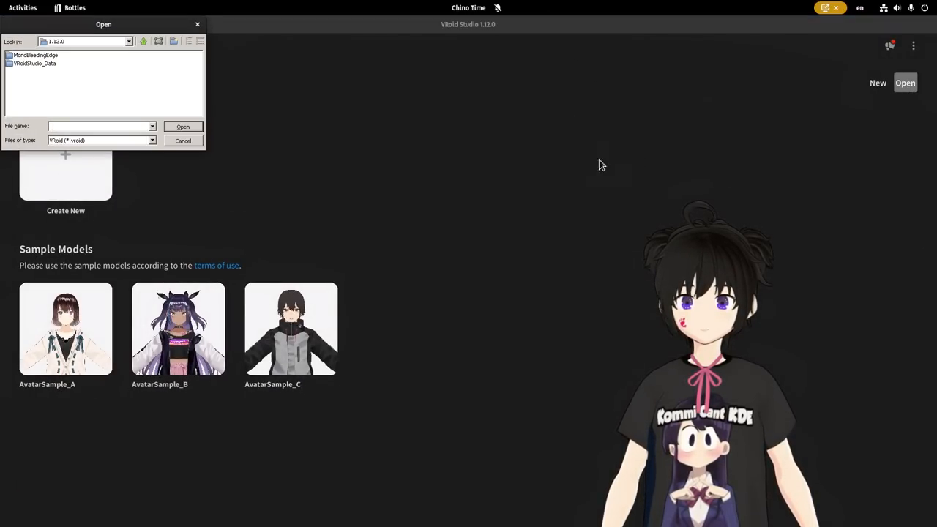
left_click_drag(103, 24, 252, 52)
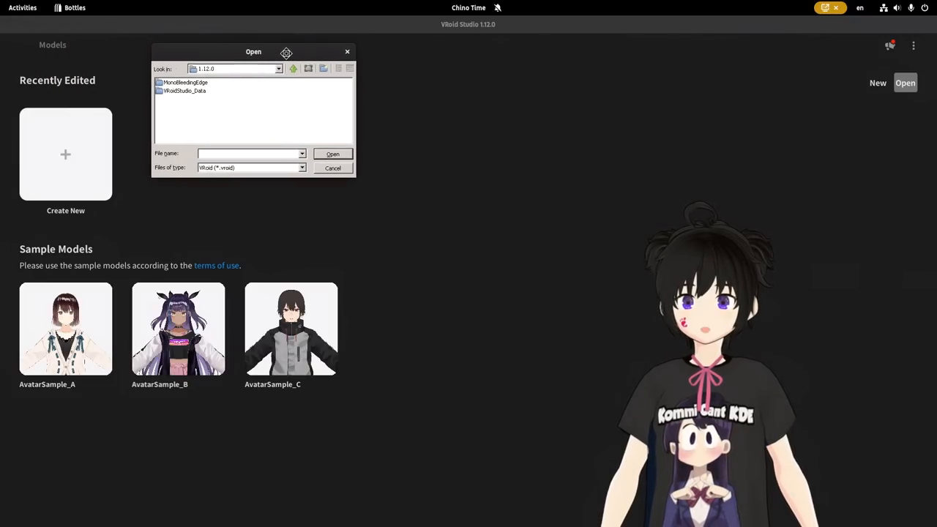
left_click_drag(253, 51, 292, 55)
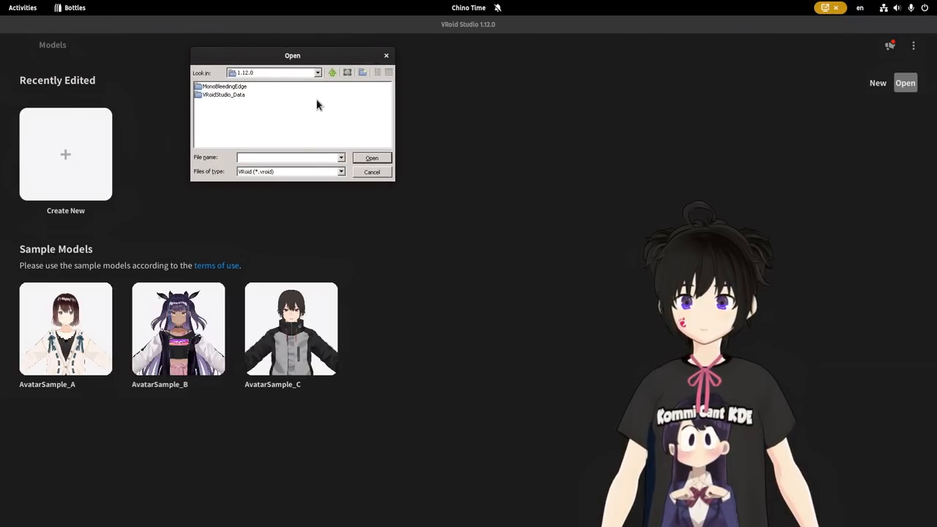
left_click(318, 73)
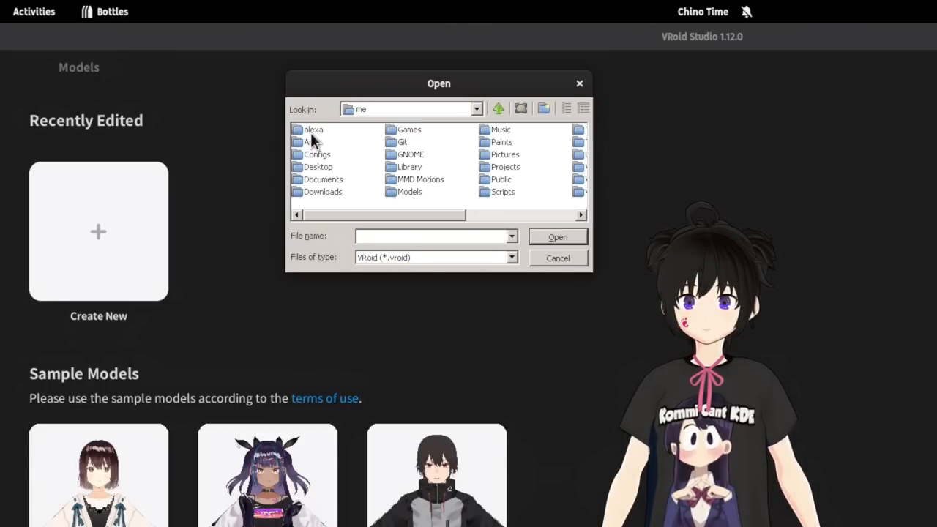
scroll("right", 3)
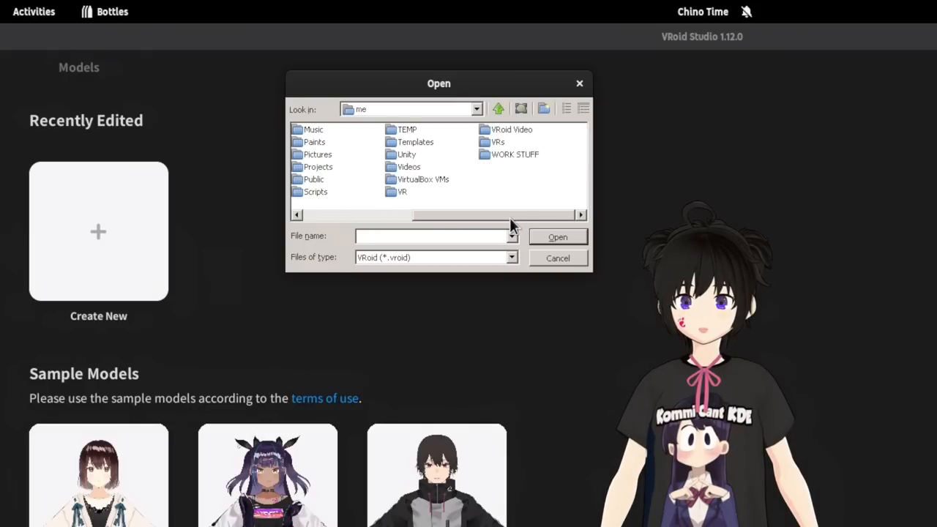
double_click(511, 129)
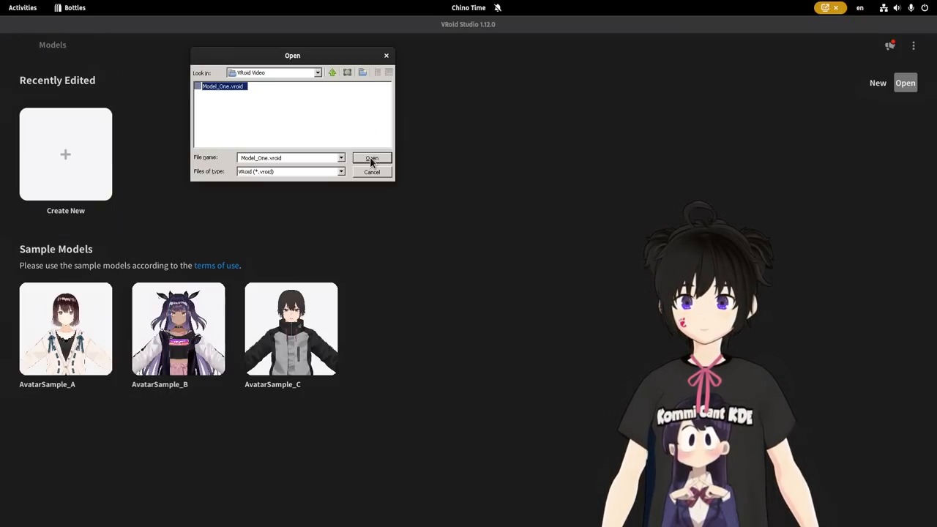
left_click(371, 158)
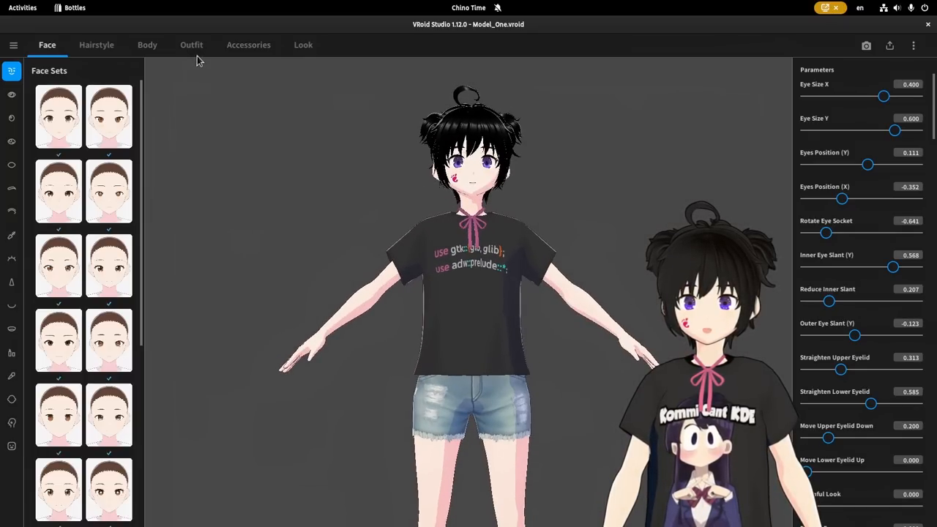
Apply the beige blazer and plaid skirt school uniform from the Outfit tab's Whole Sets.
left_click(191, 45)
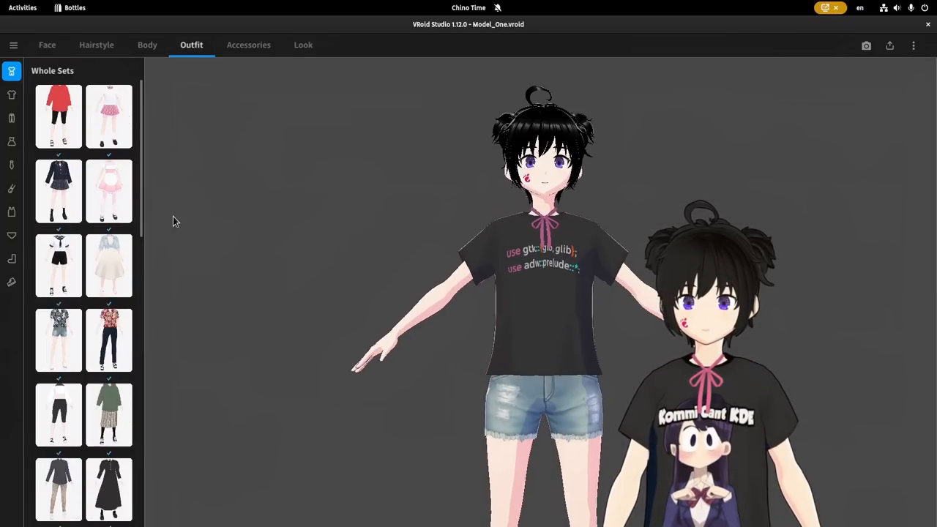
scroll("down", 3)
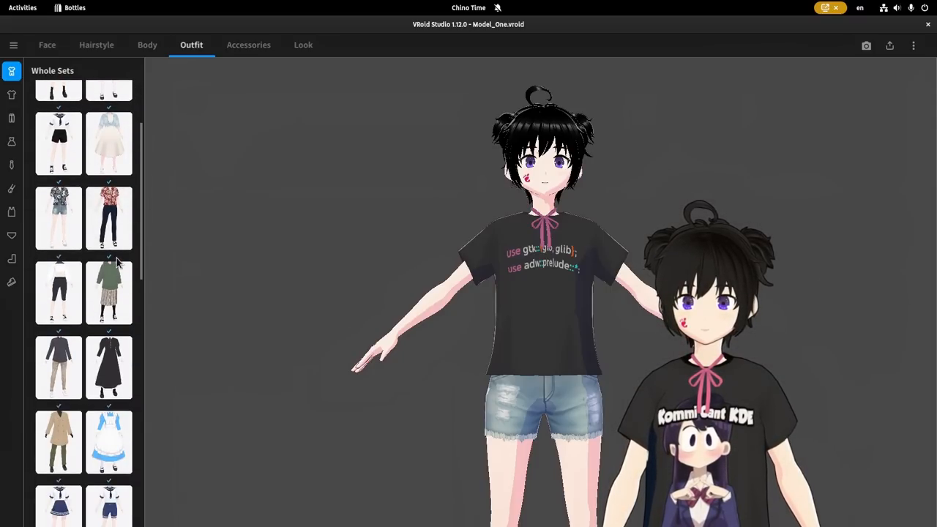
scroll("down", 3)
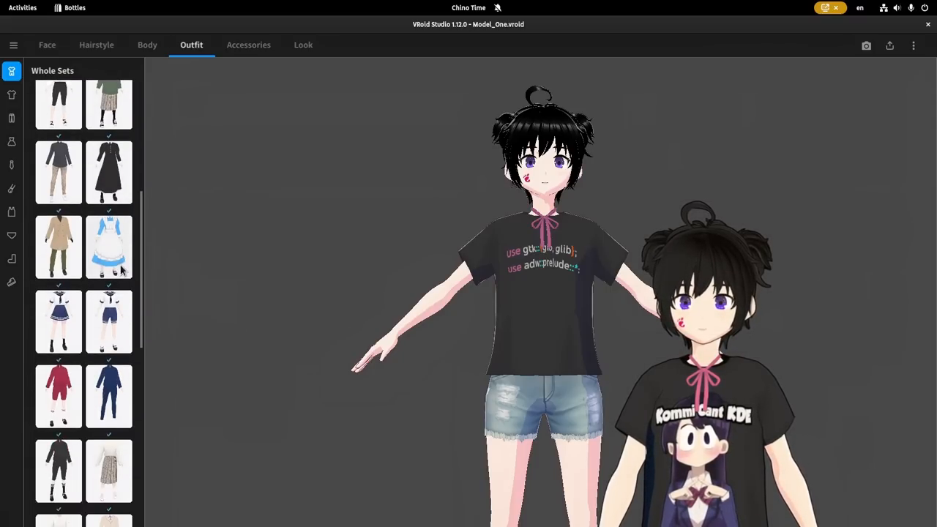
scroll("down", 3)
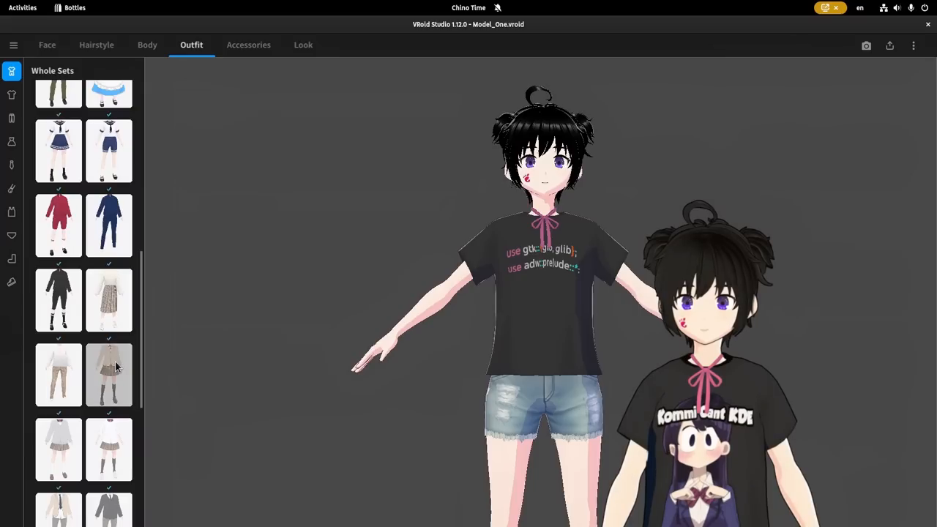
left_click(109, 375)
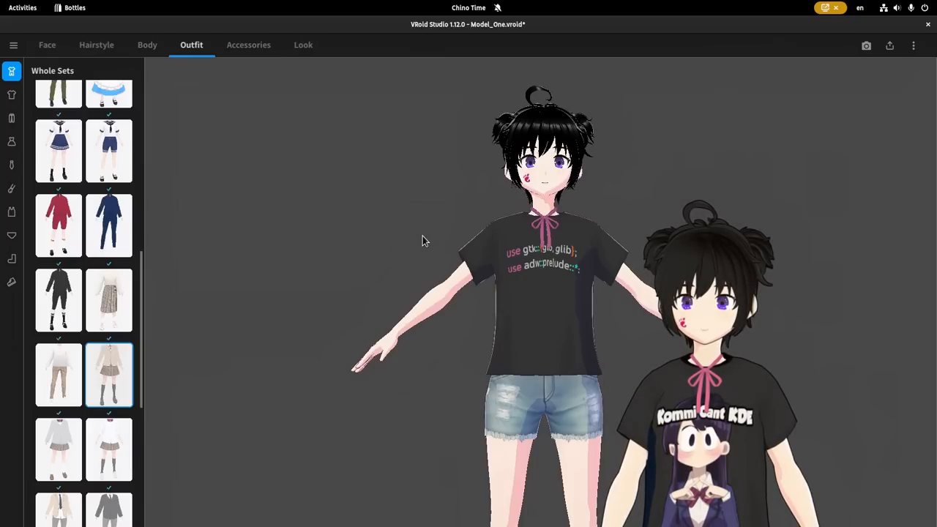
left_click(109, 375)
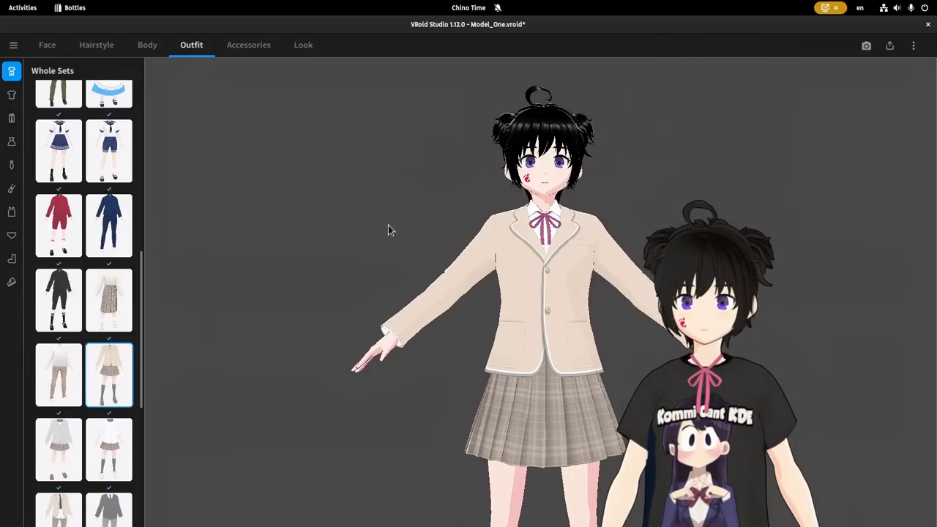
left_click(14, 45)
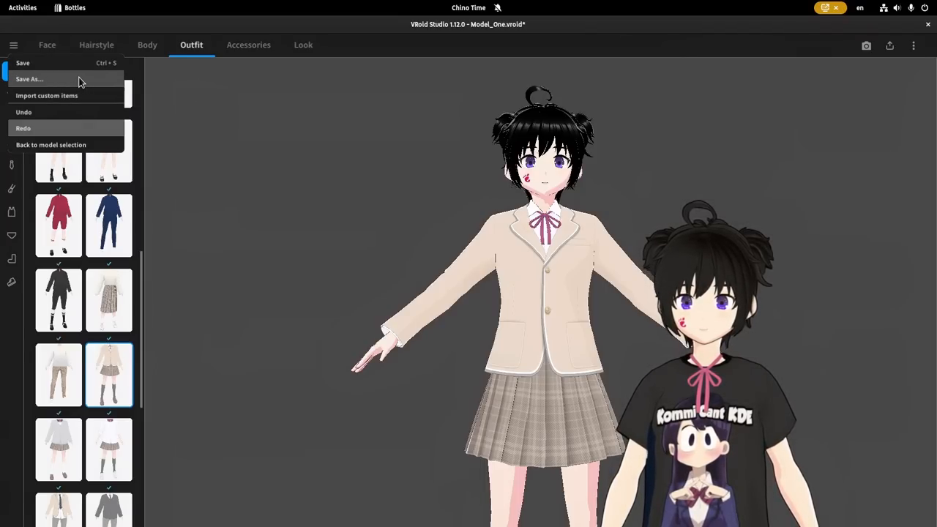
mouse_move(155, 87)
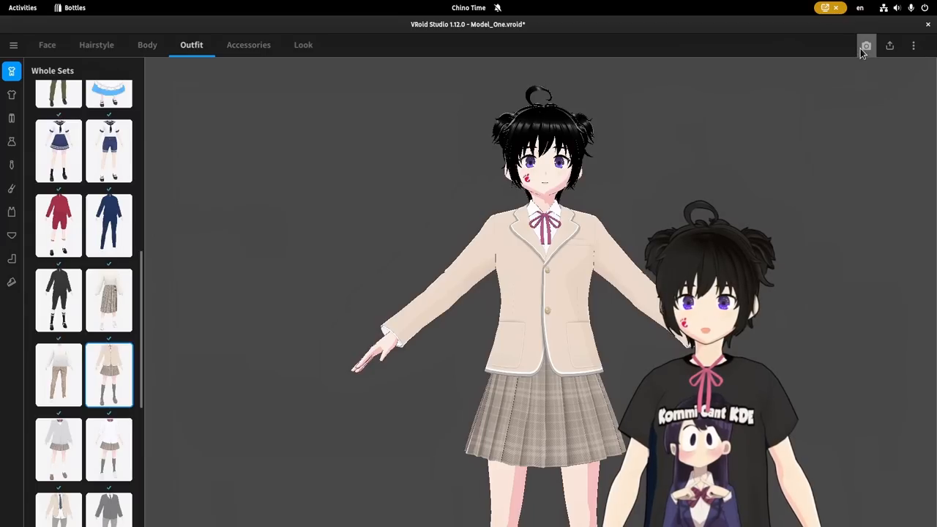
Choose Export as VRM from the share menu, waiting out the not-responding dialog.
left_click(866, 46)
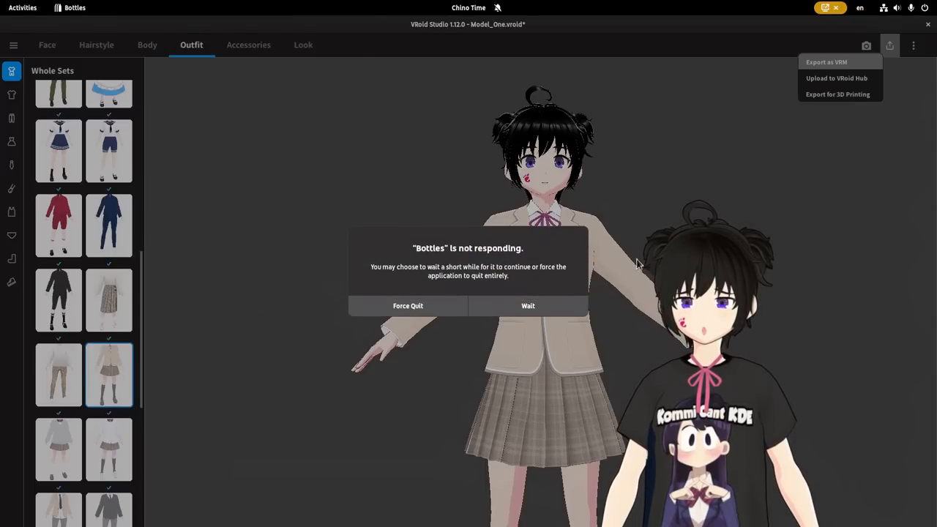
left_click(527, 305)
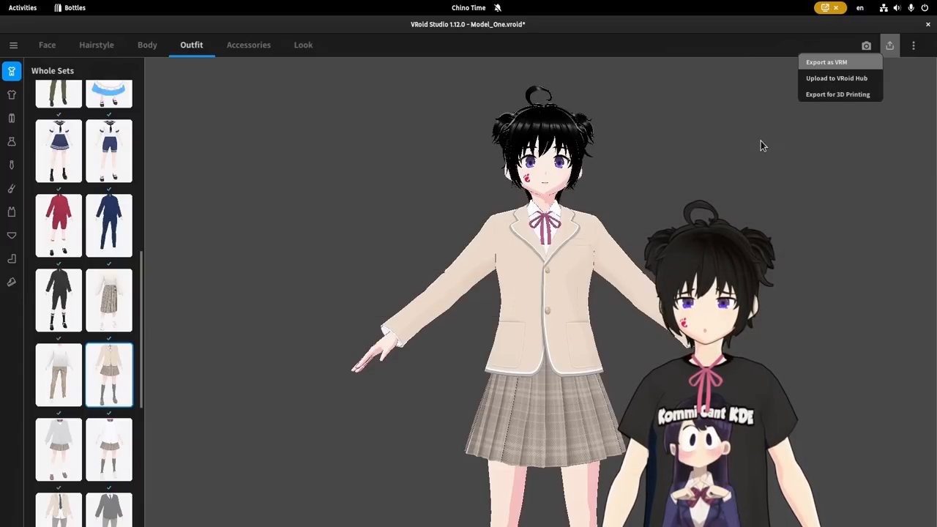
left_click(826, 62)
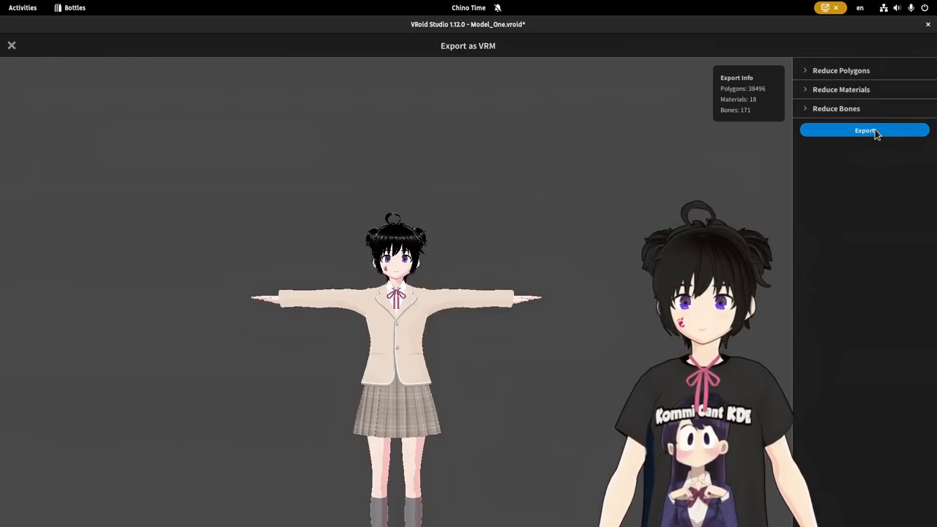
Export the dressed avatar as a .vrm file titled One with author Me.
left_click(864, 131)
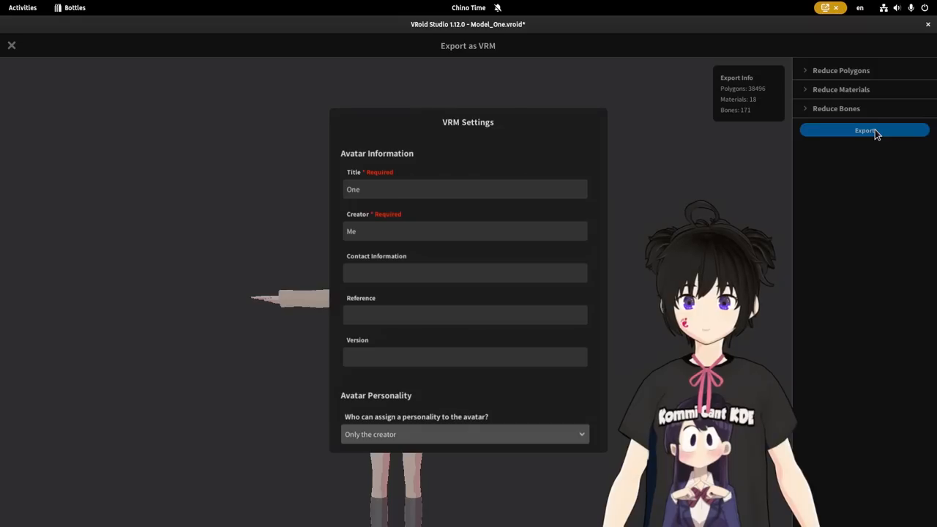
mouse_move(450, 233)
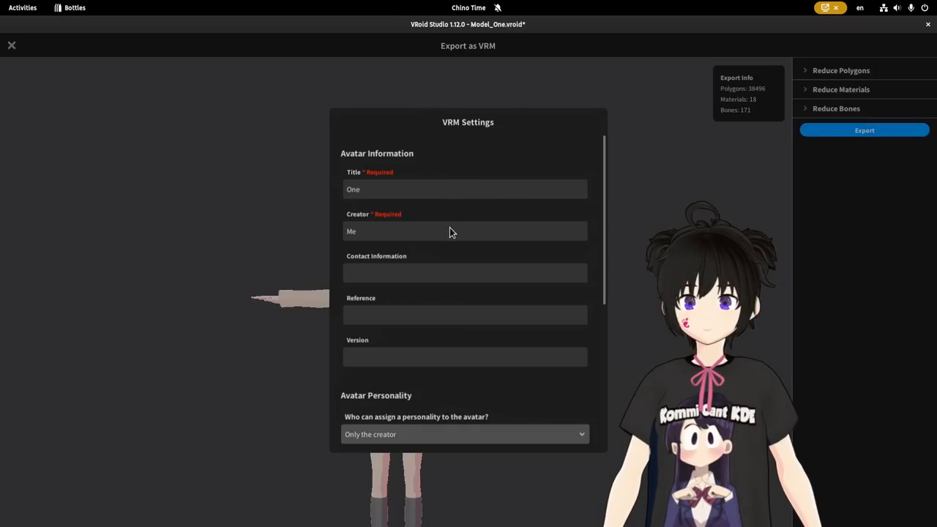
mouse_move(524, 320)
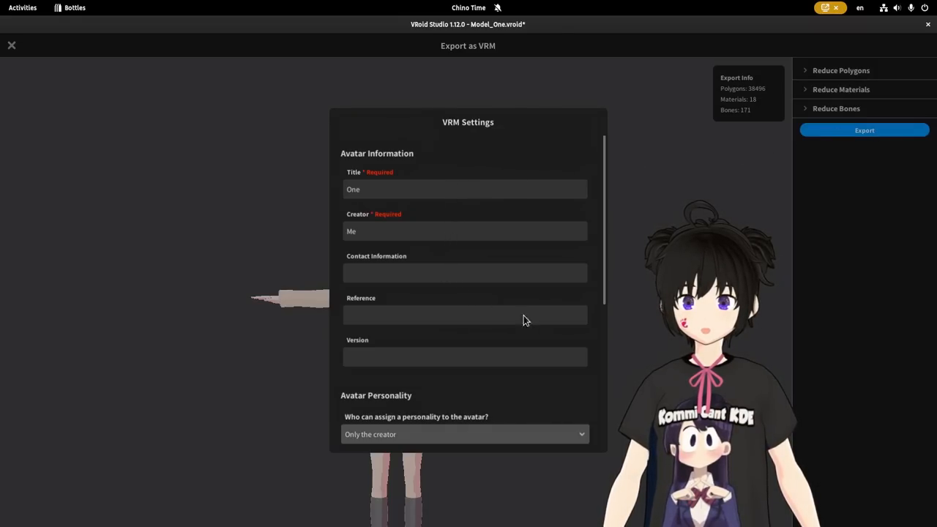
scroll("down", 3)
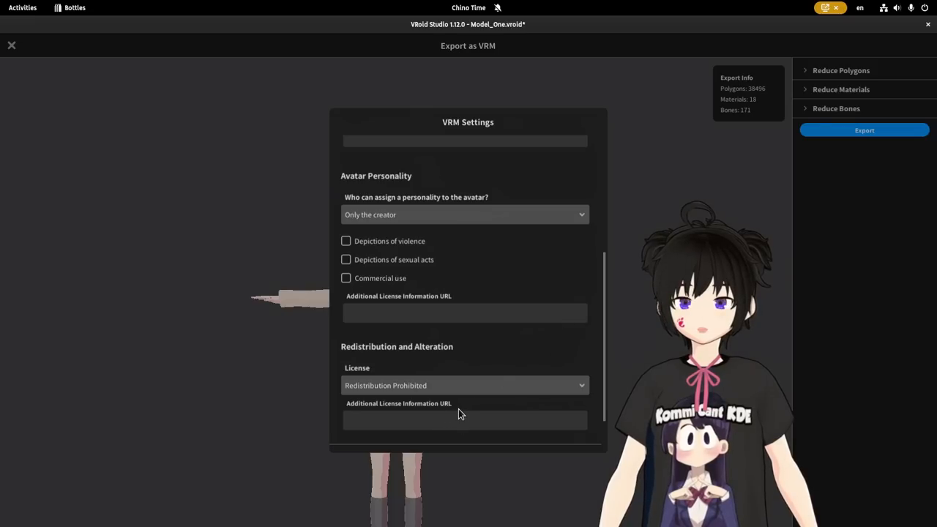
scroll("down", 3)
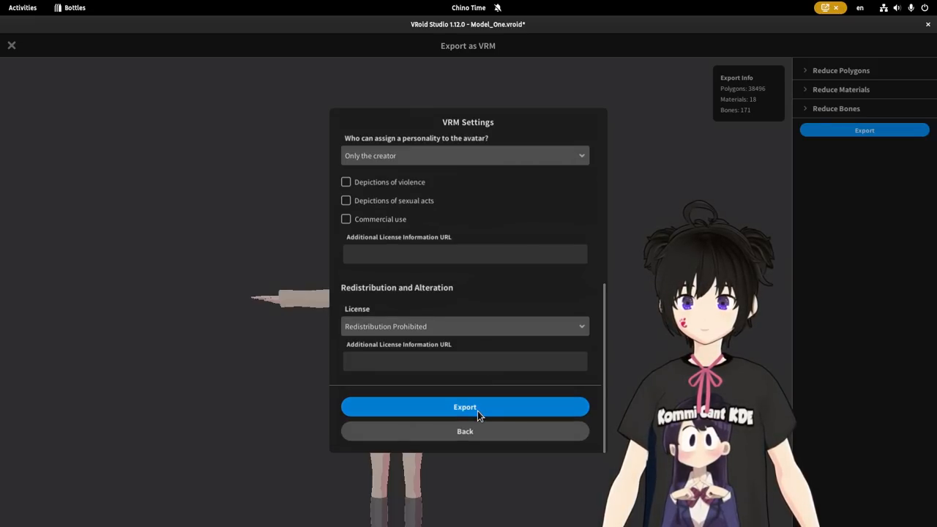
left_click(465, 407)
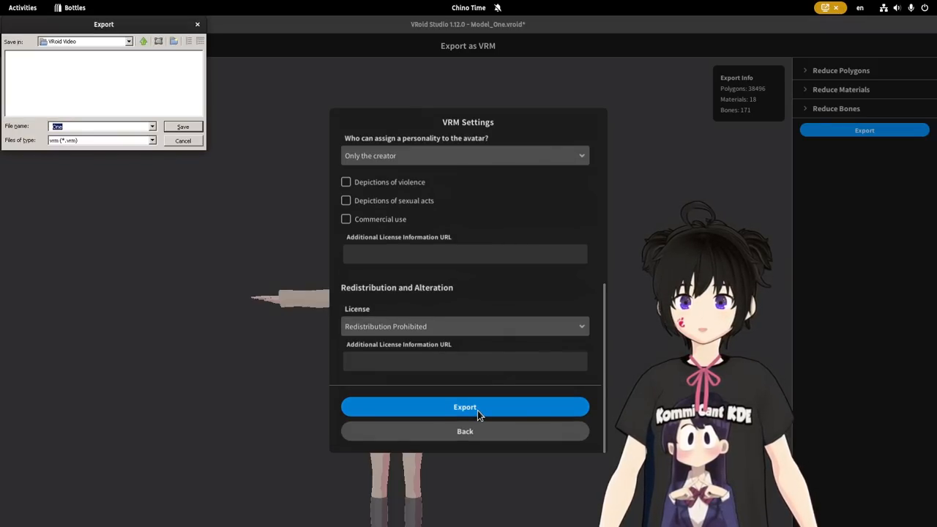
mouse_move(139, 89)
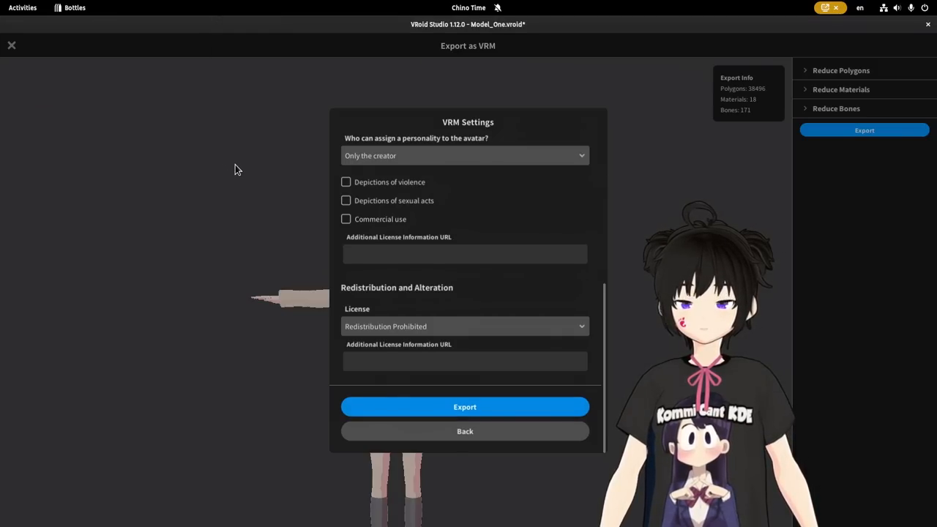
left_click(465, 407)
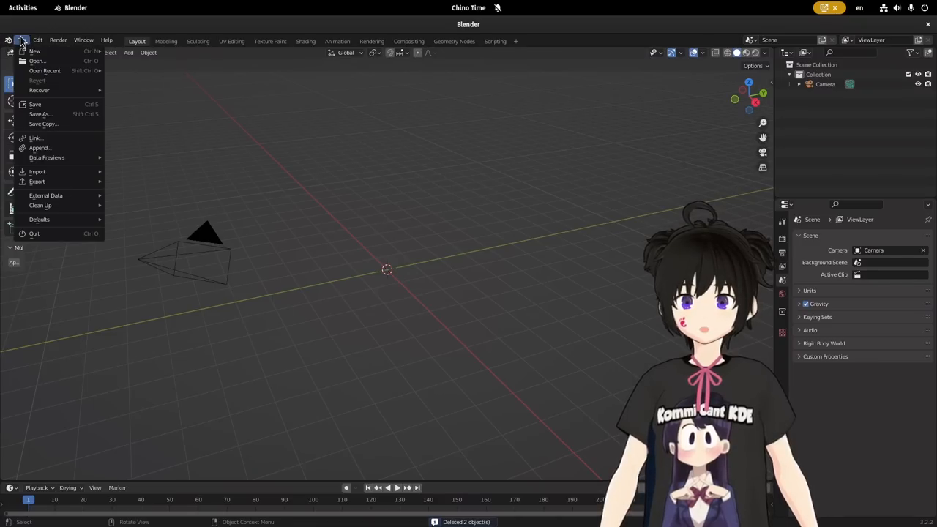
Import the exported VRM file into Blender's empty scene through File > Import > VRM.
left_click(36, 172)
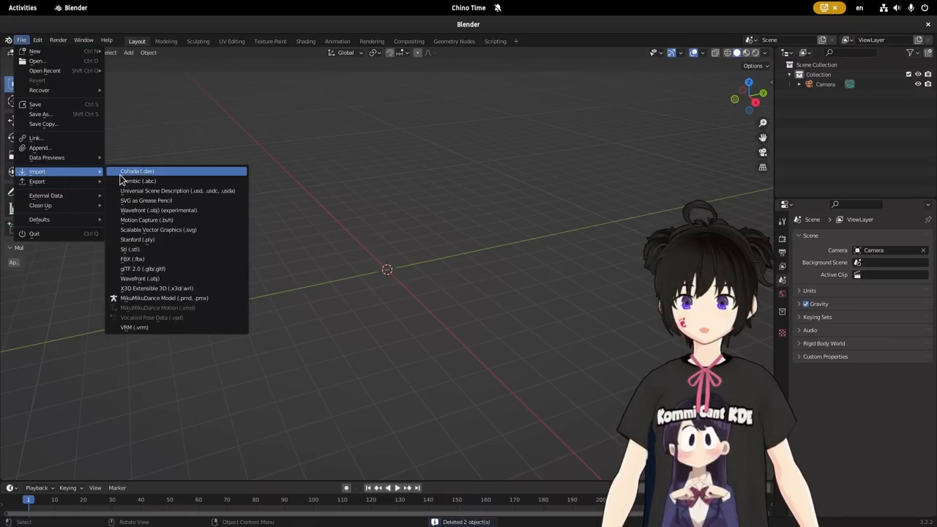
left_click(164, 298)
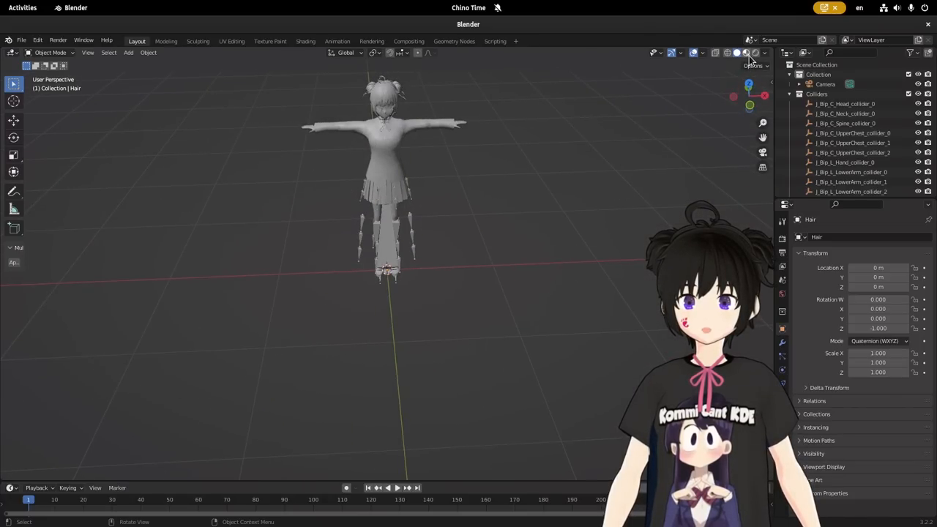
left_click(746, 52)
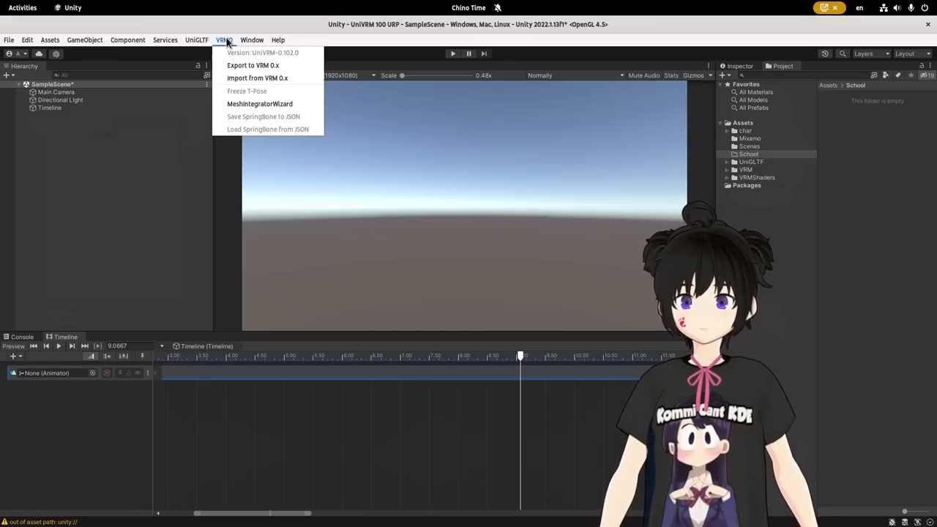
Import the VRM 0.x avatar into the School folder as Mats and view it in the Scene.
left_click(257, 77)
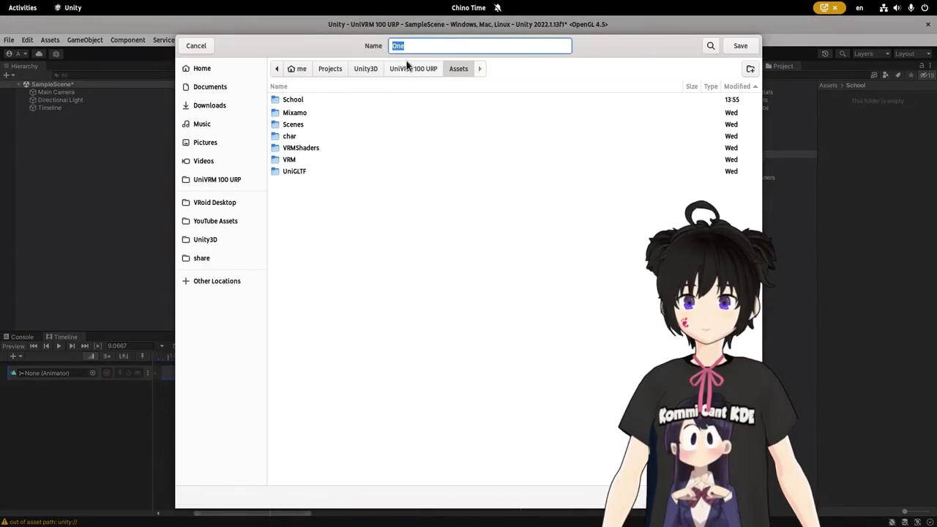
double_click(293, 99)
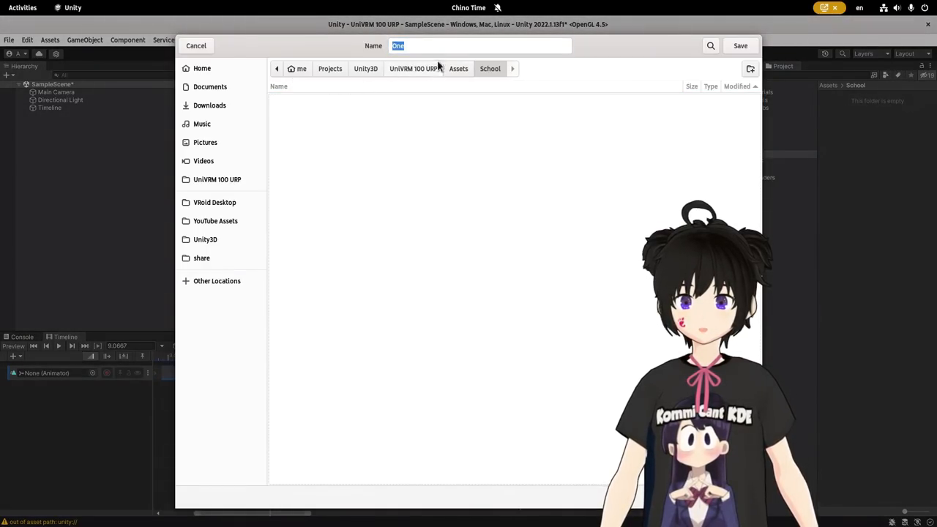
type("Matys")
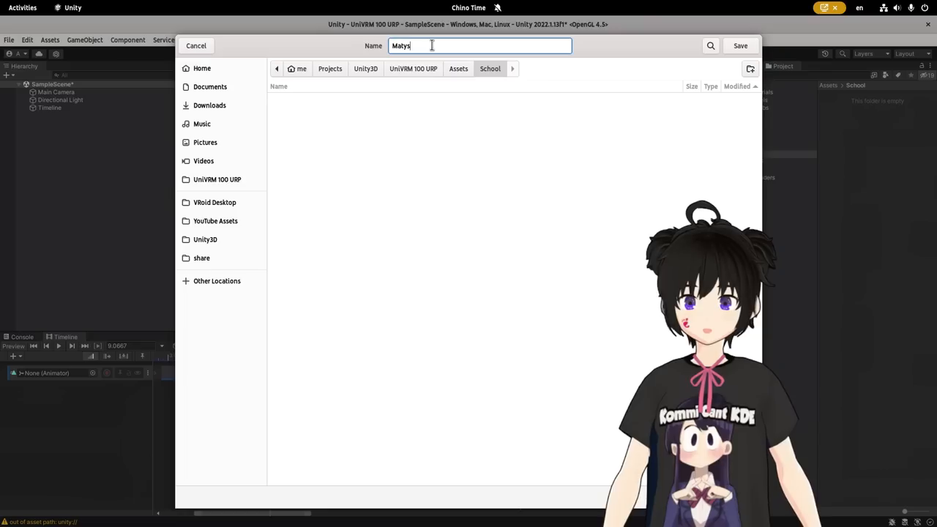
key("BackSpace")
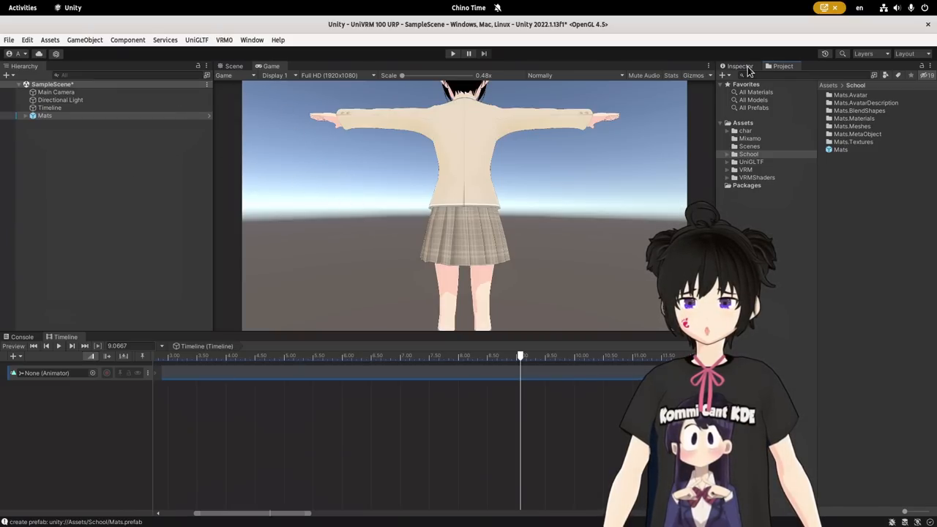
left_click(739, 66)
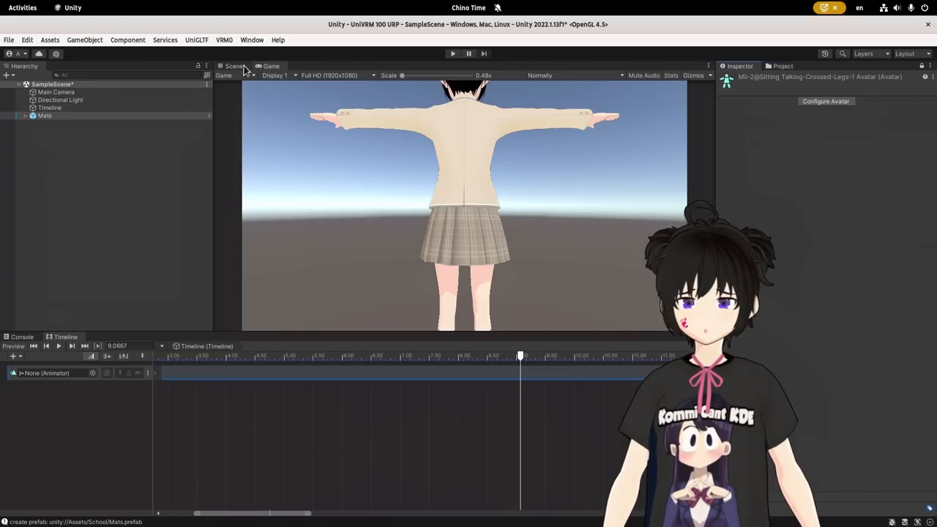
left_click(235, 66)
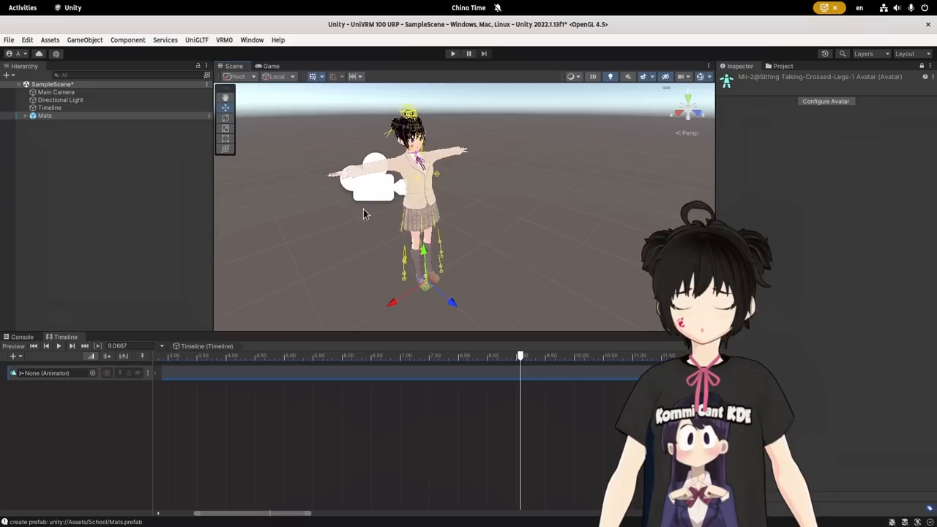